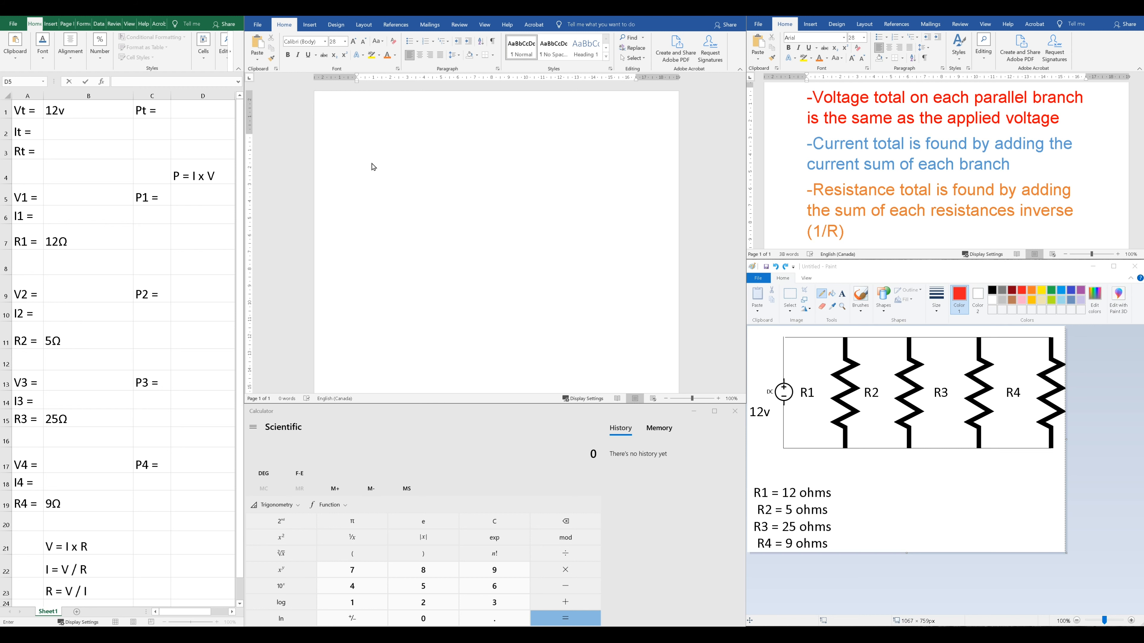
mouse_move(416, 188)
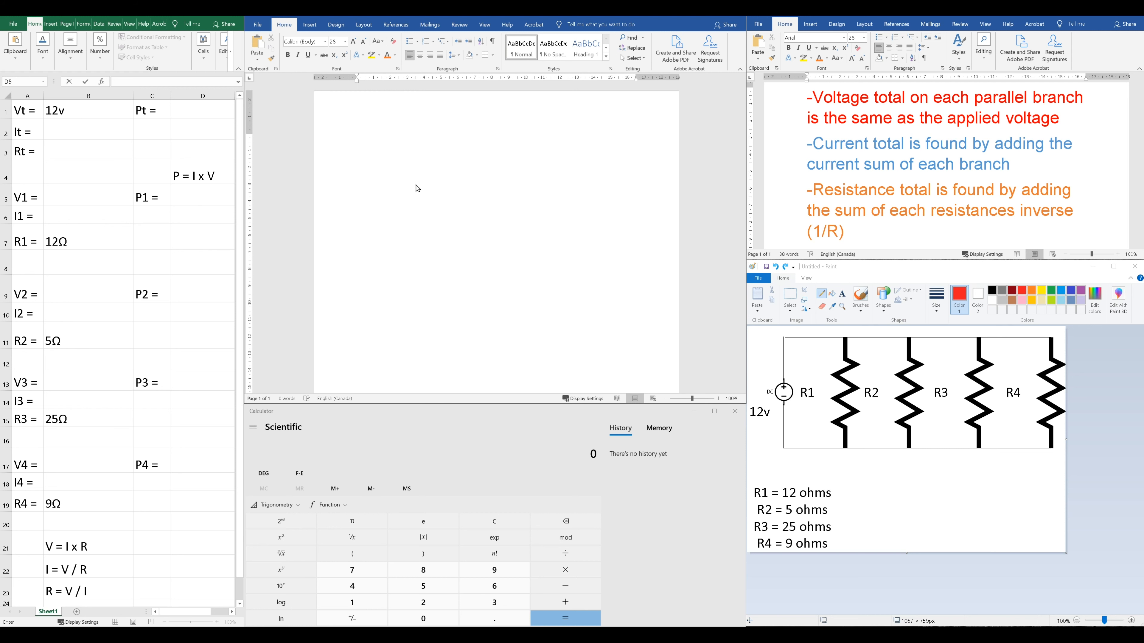
mouse_move(1036, 321)
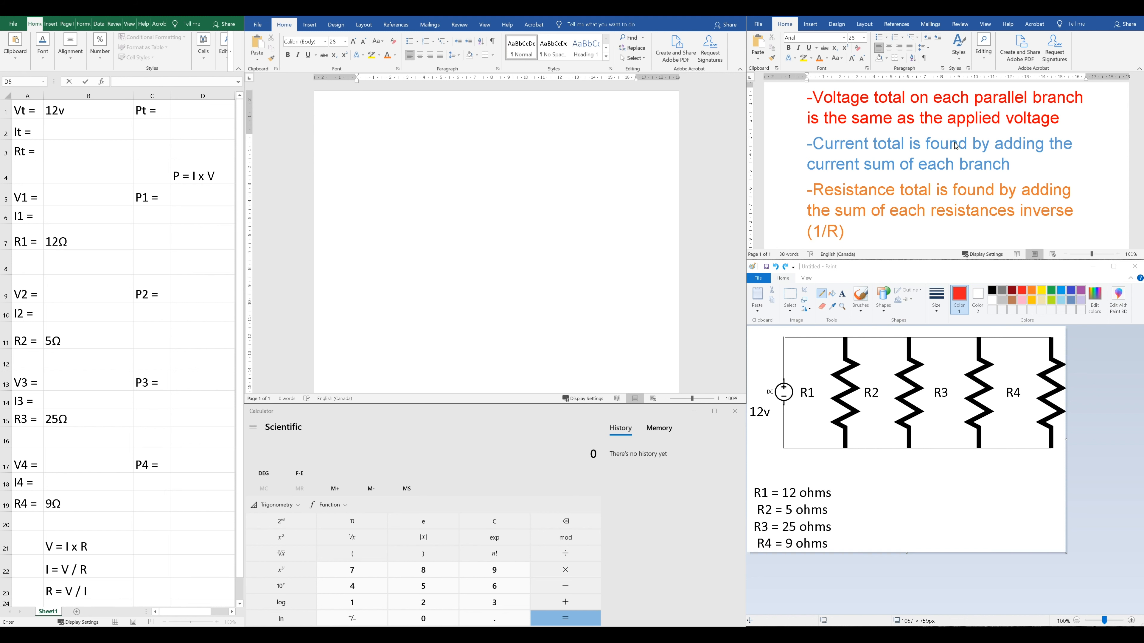
mouse_move(937, 198)
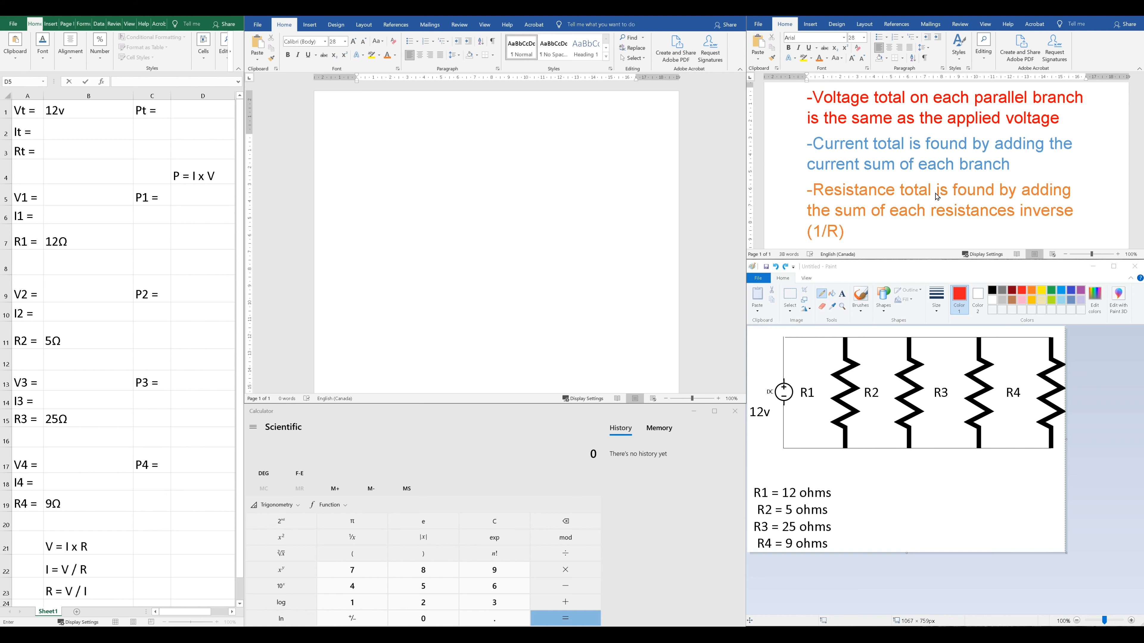
mouse_move(883, 154)
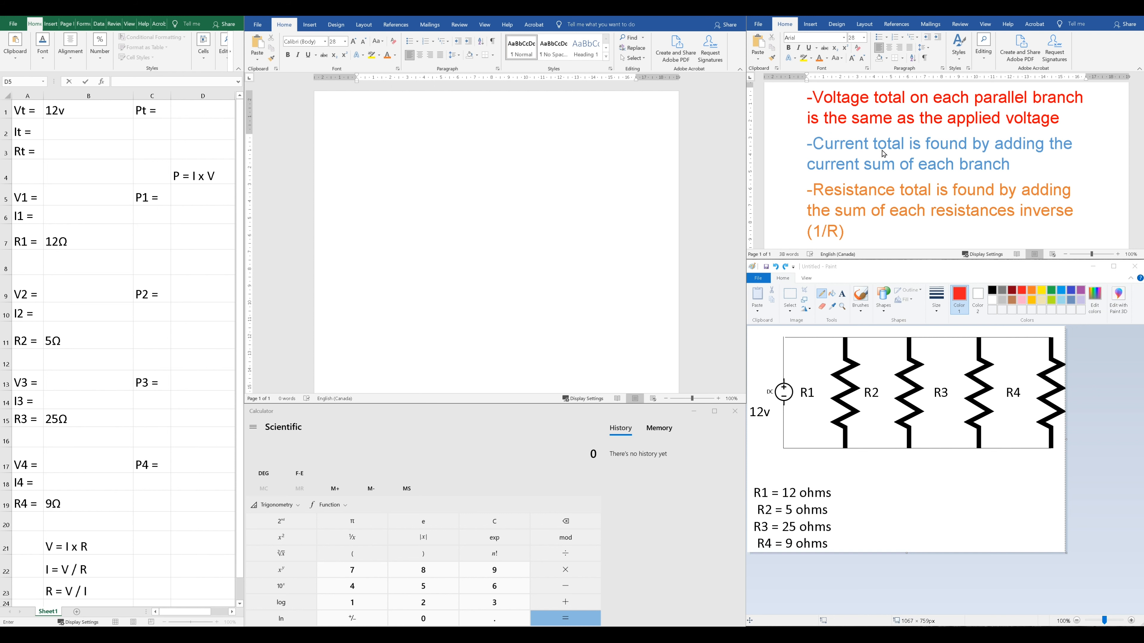
mouse_move(964, 129)
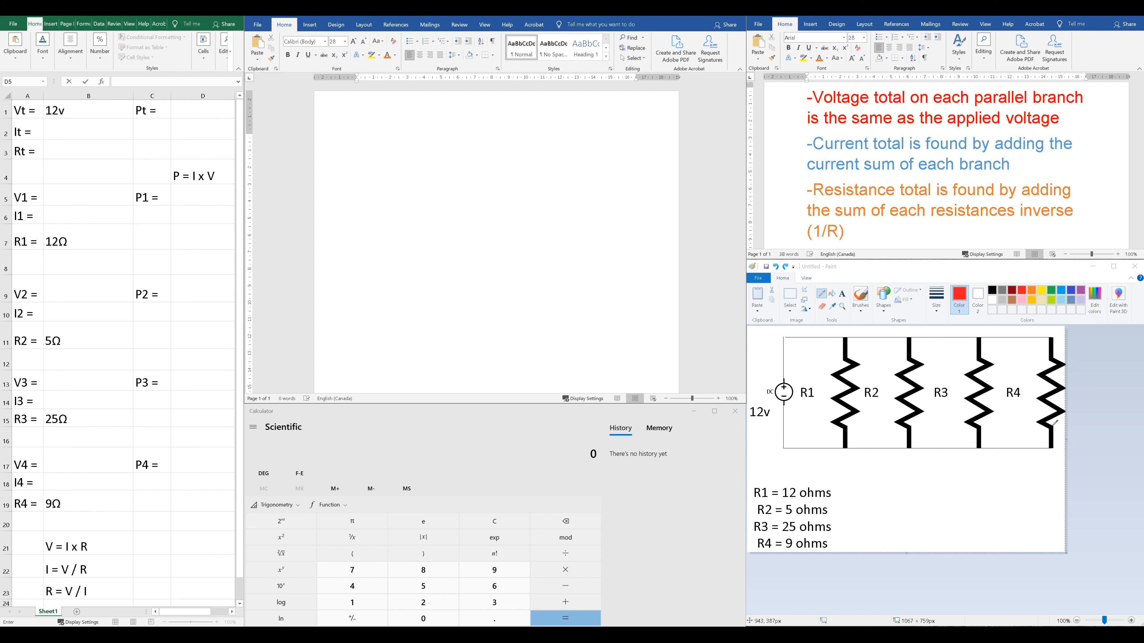
mouse_move(884, 216)
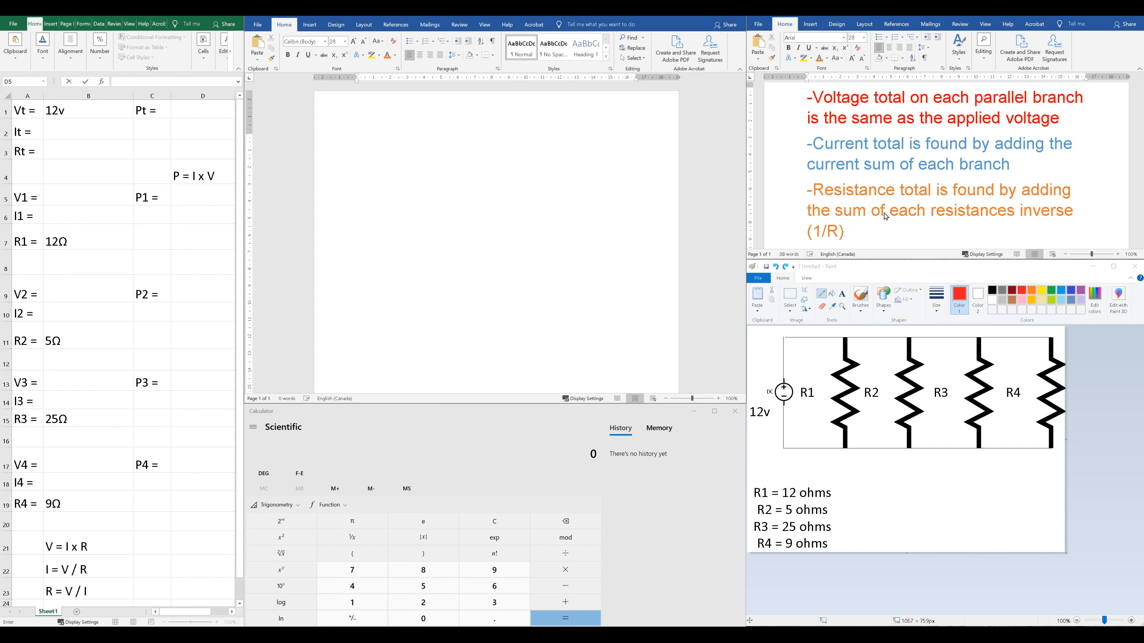
mouse_move(922, 184)
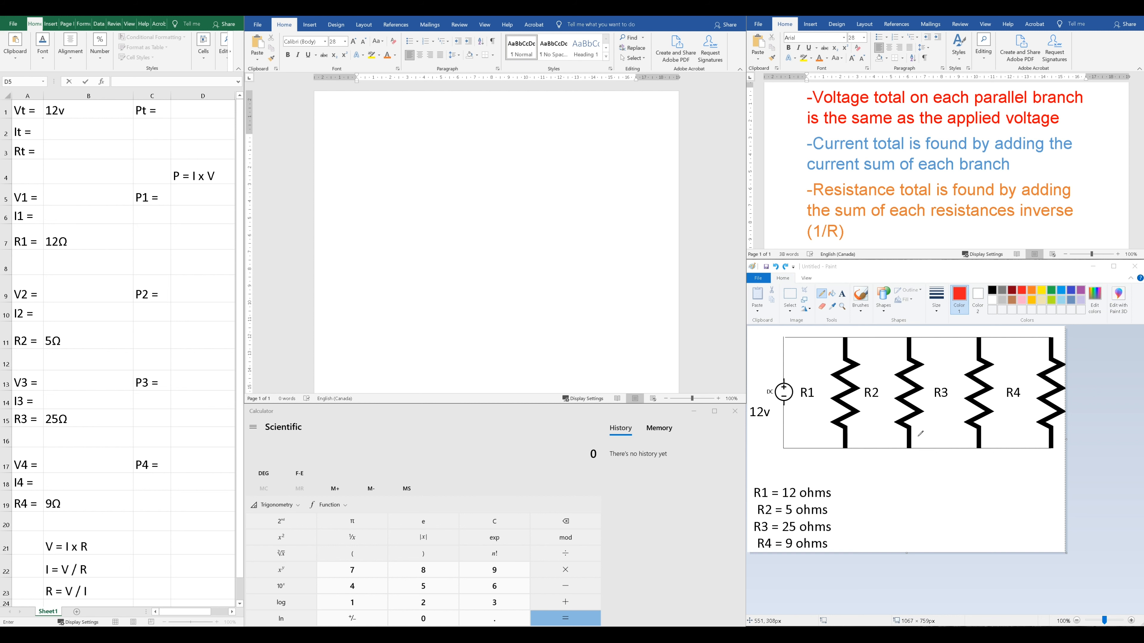
mouse_move(877, 314)
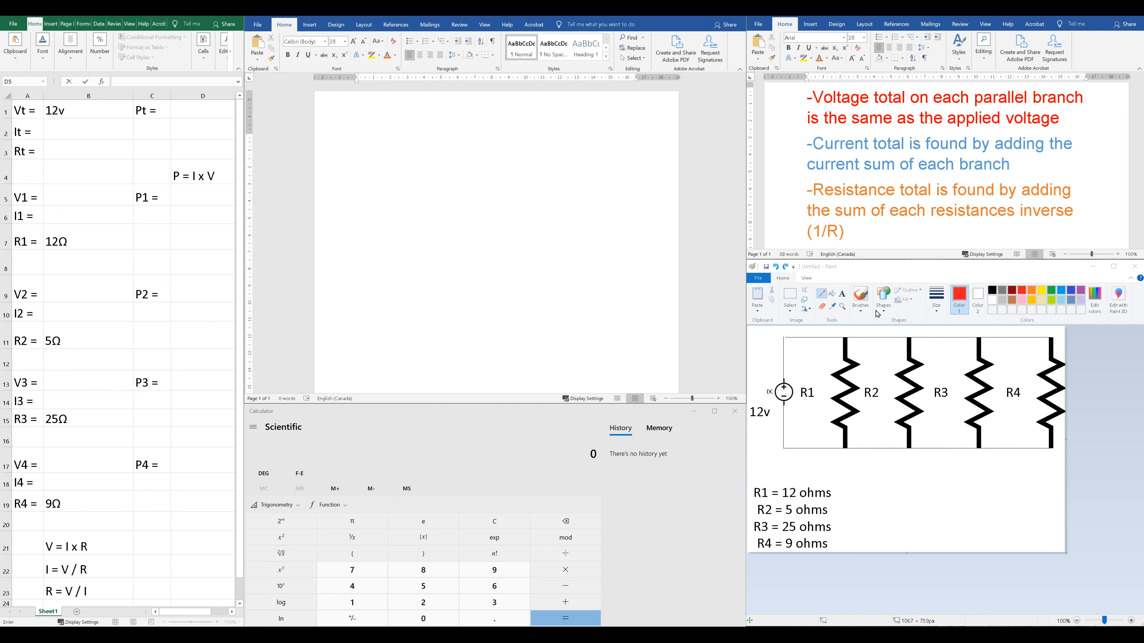
mouse_move(912, 241)
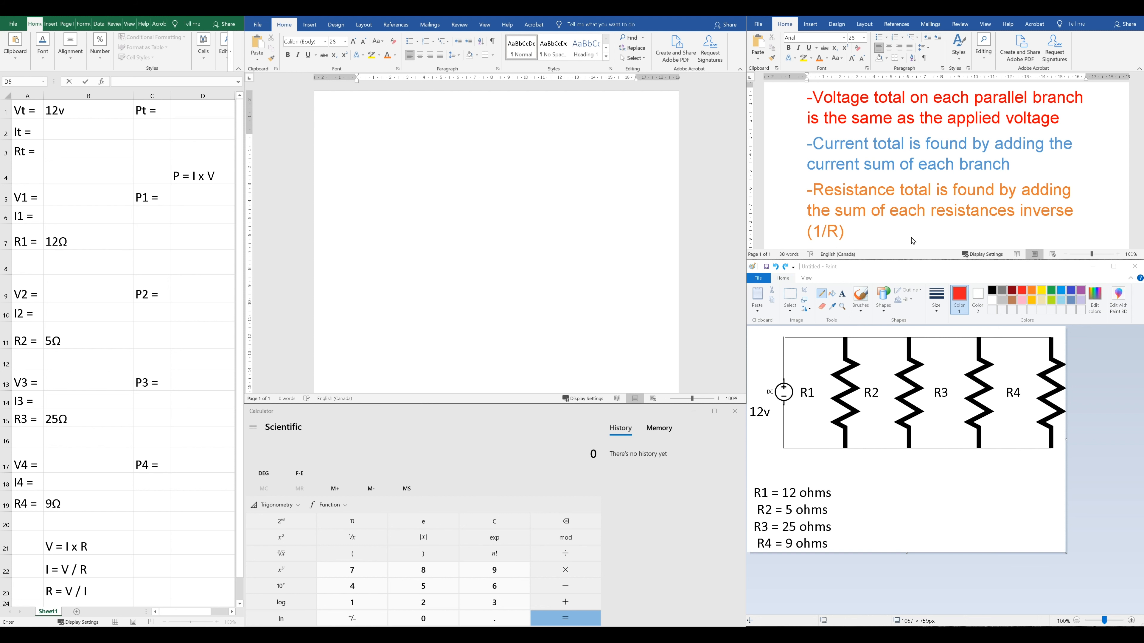
mouse_move(1018, 221)
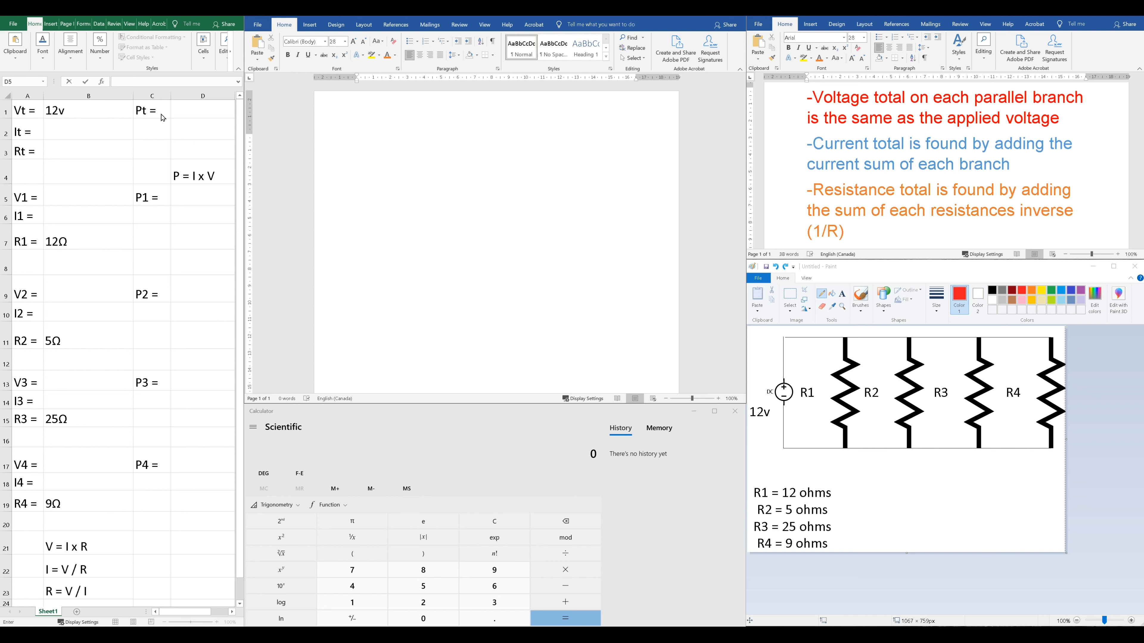
mouse_move(187, 334)
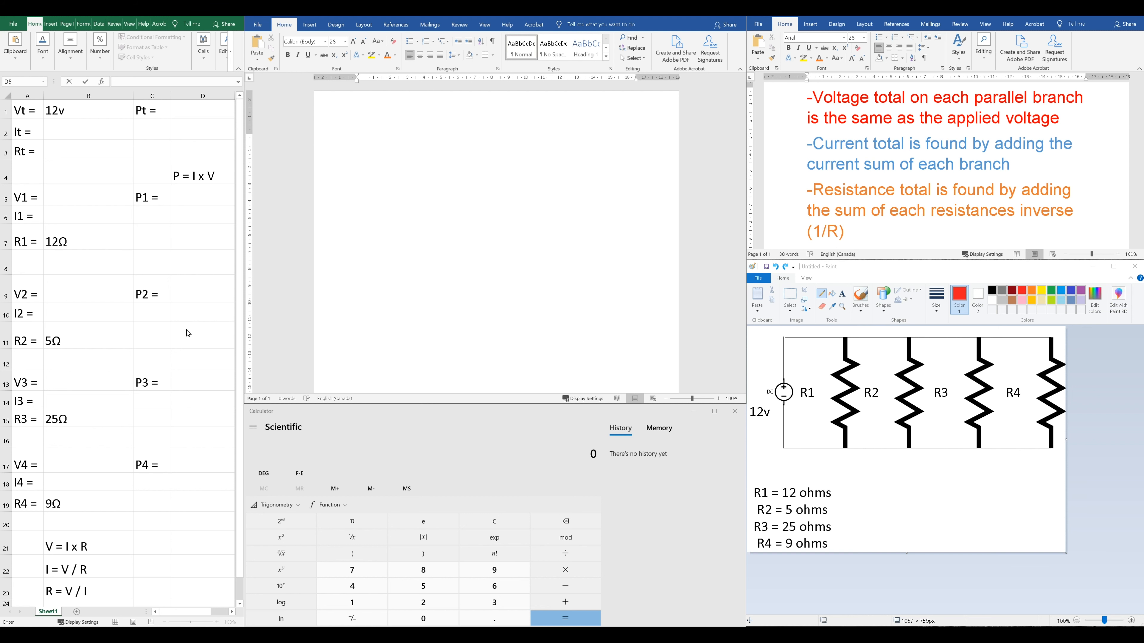
mouse_move(181, 390)
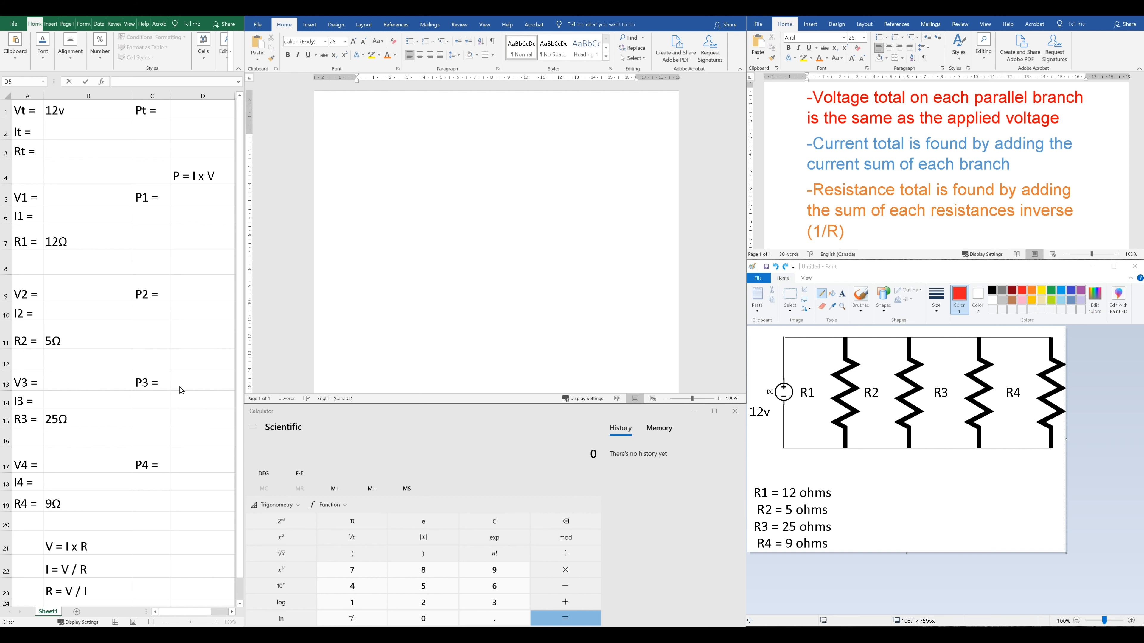
mouse_move(177, 303)
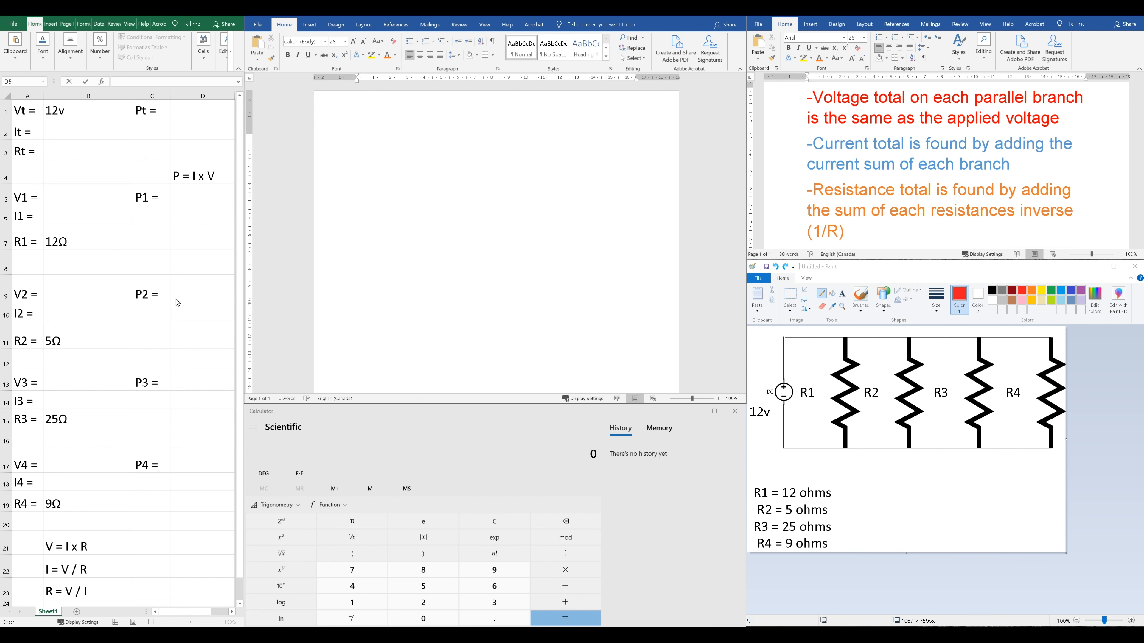
mouse_move(177, 413)
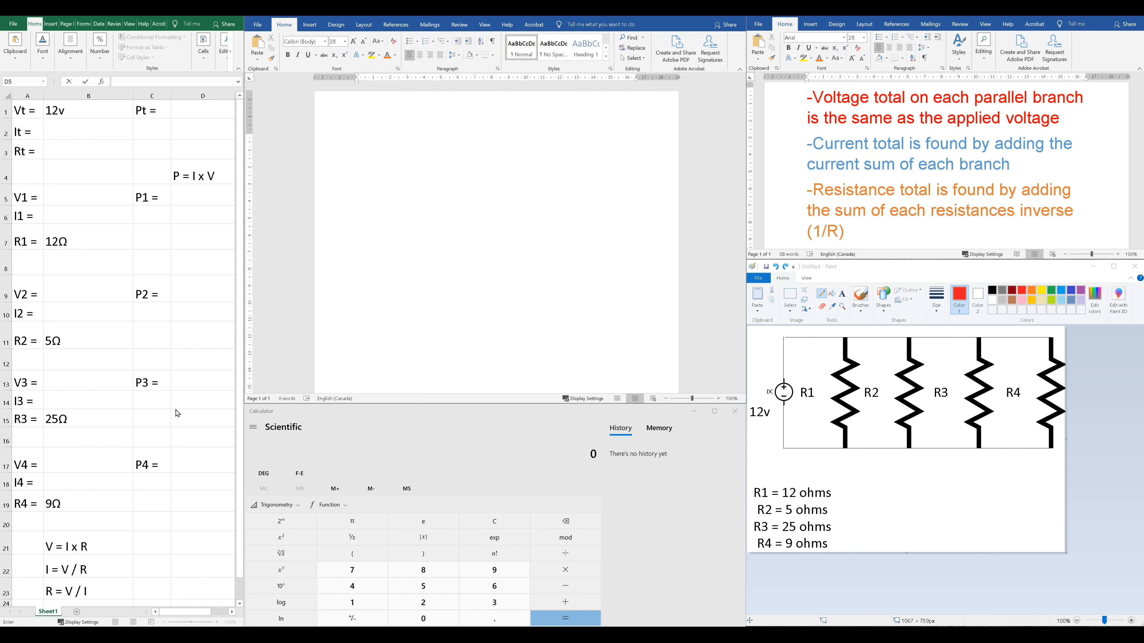
mouse_move(65, 527)
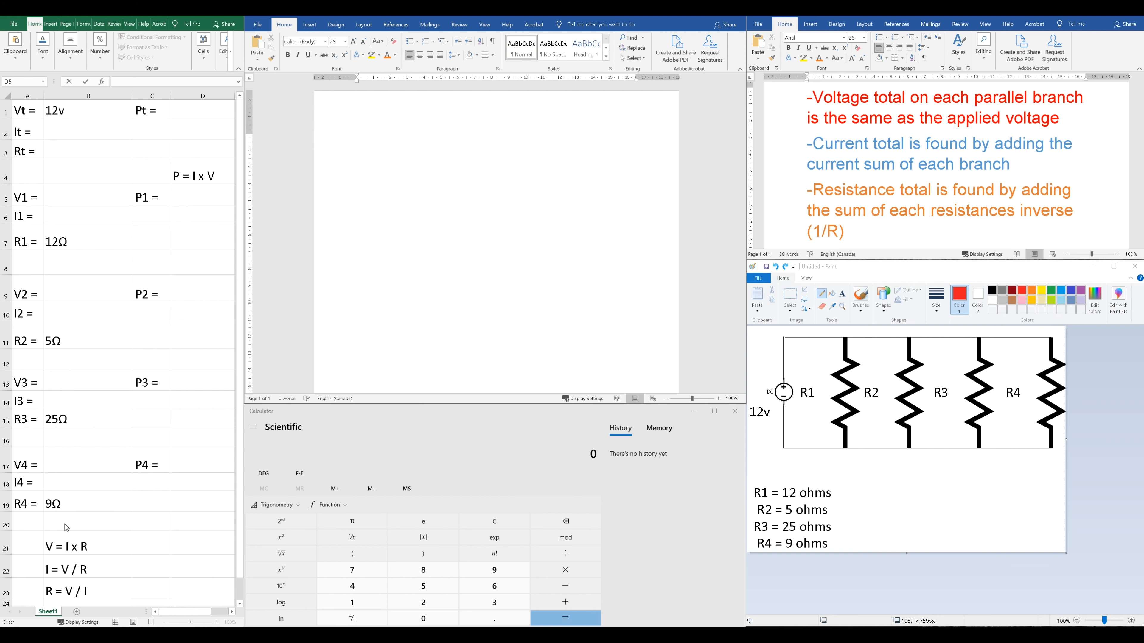
mouse_move(108, 594)
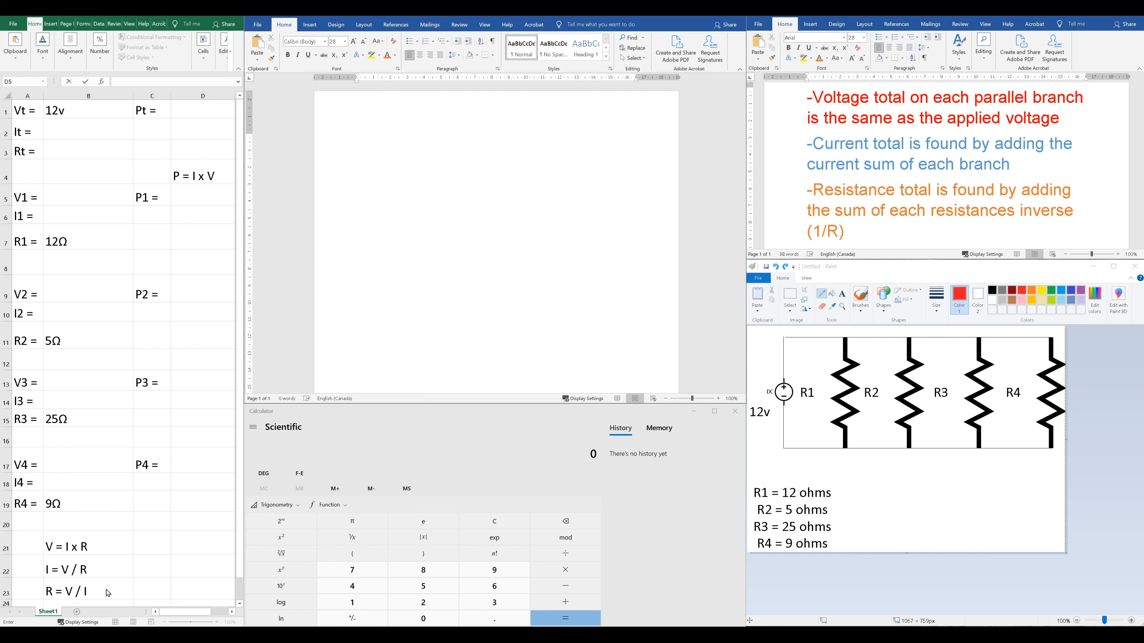
mouse_move(136, 392)
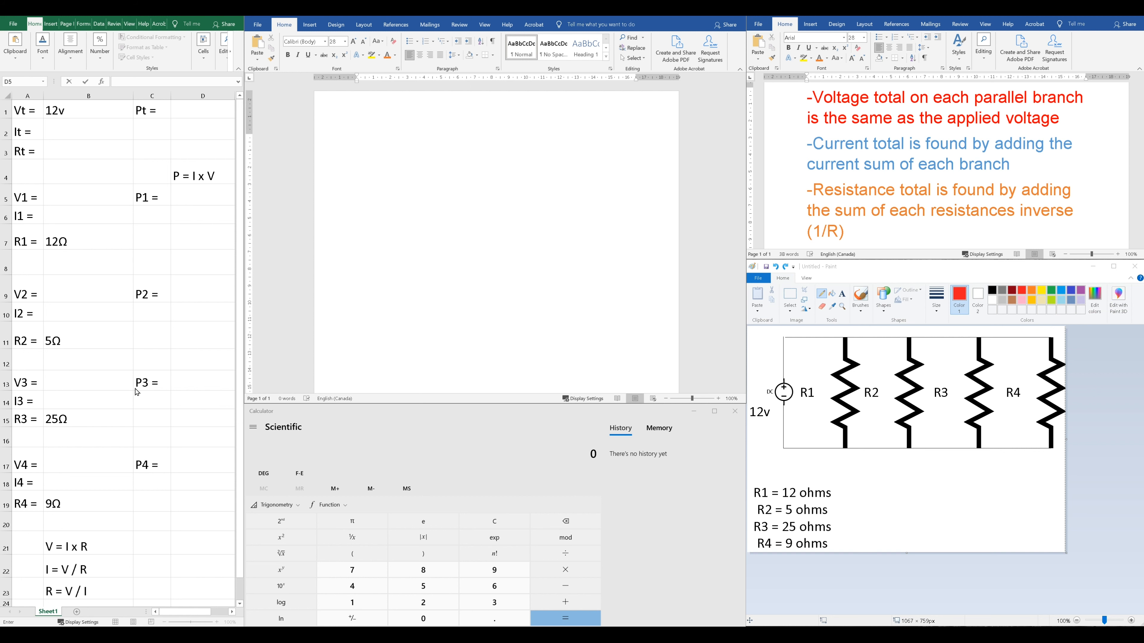
mouse_move(208, 192)
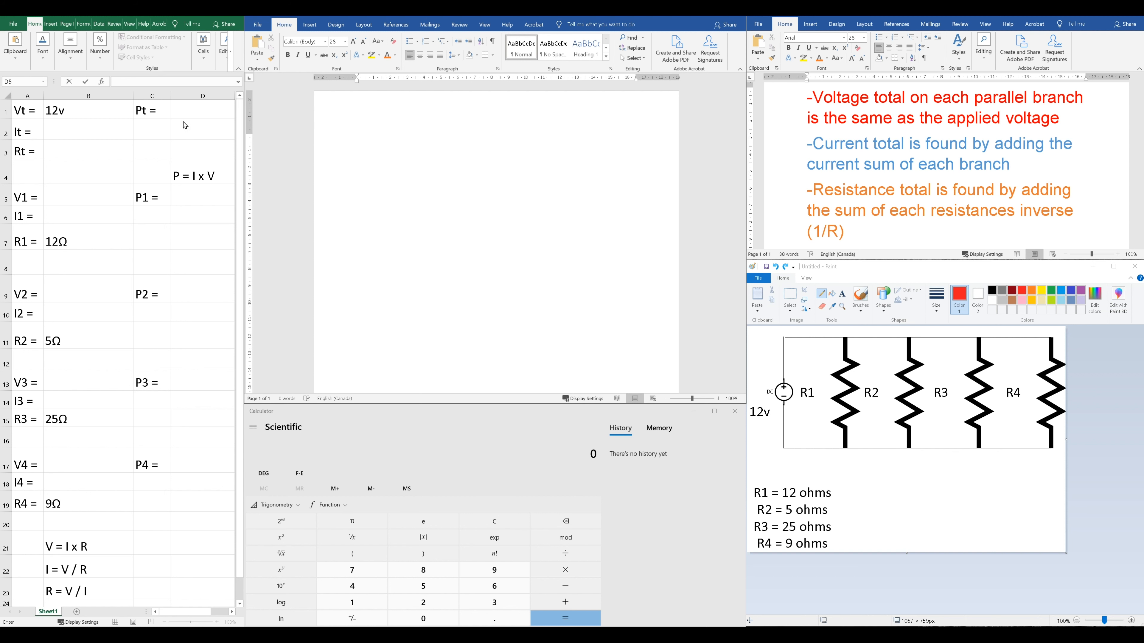
mouse_move(436, 224)
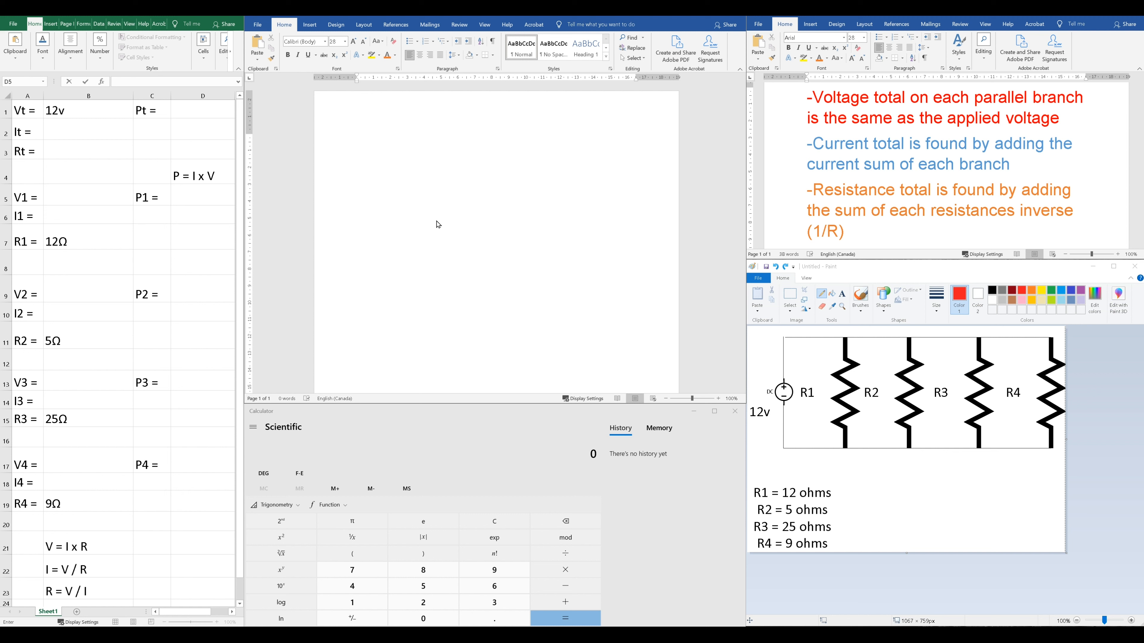
Step: Write 1 / (1/R1 + 1/R2 + 1/R3 + 1/R4) and its substitution with 12, 5, 25 and 9 Ω in the Word document
left_click(357, 146)
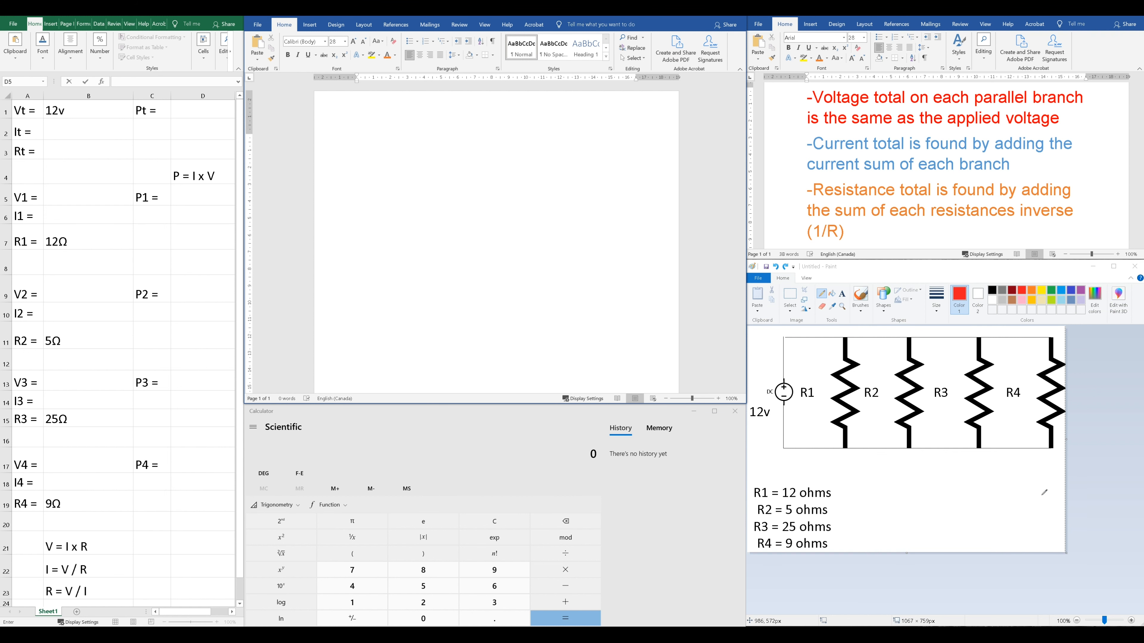
left_click(356, 144)
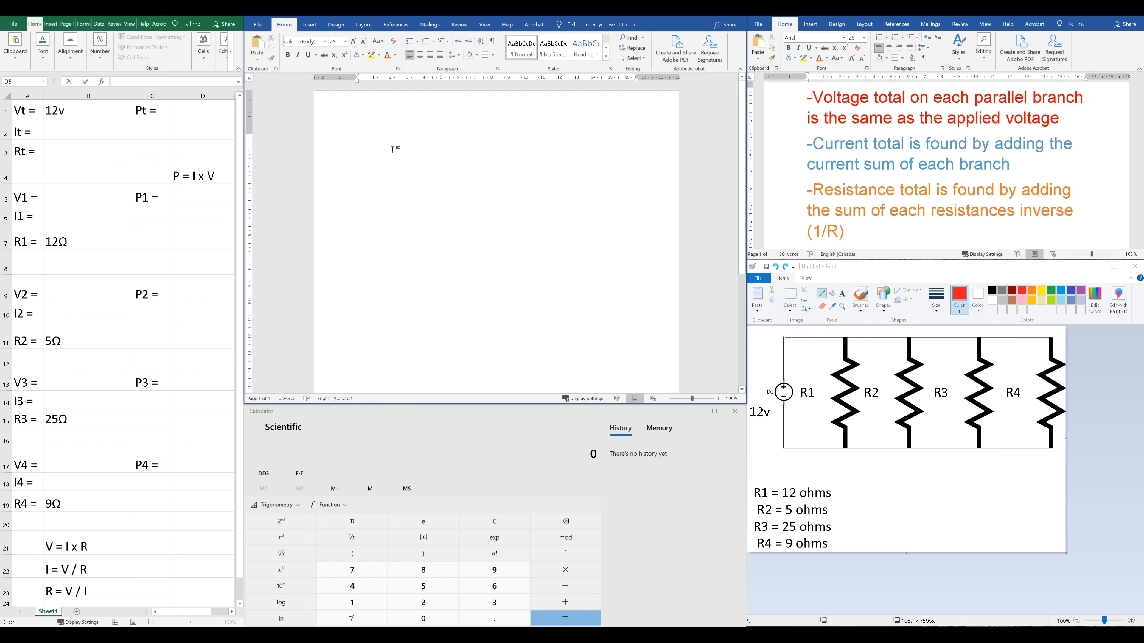
type("1 / (1/R1")
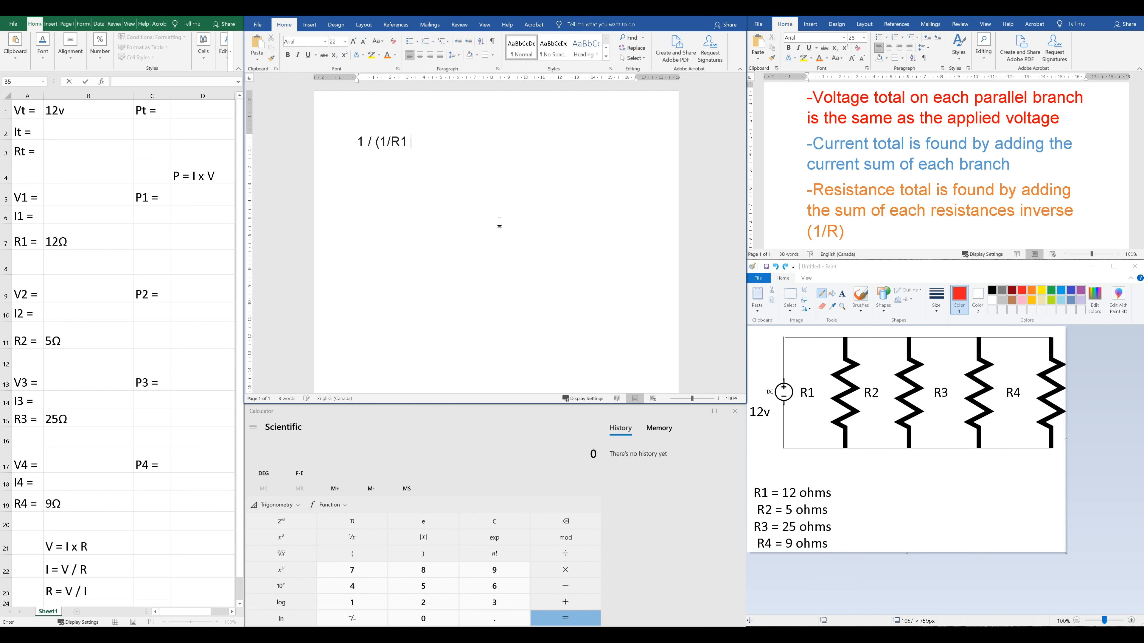
type("+ 1/R2 + 1/R3 + 1/R4)")
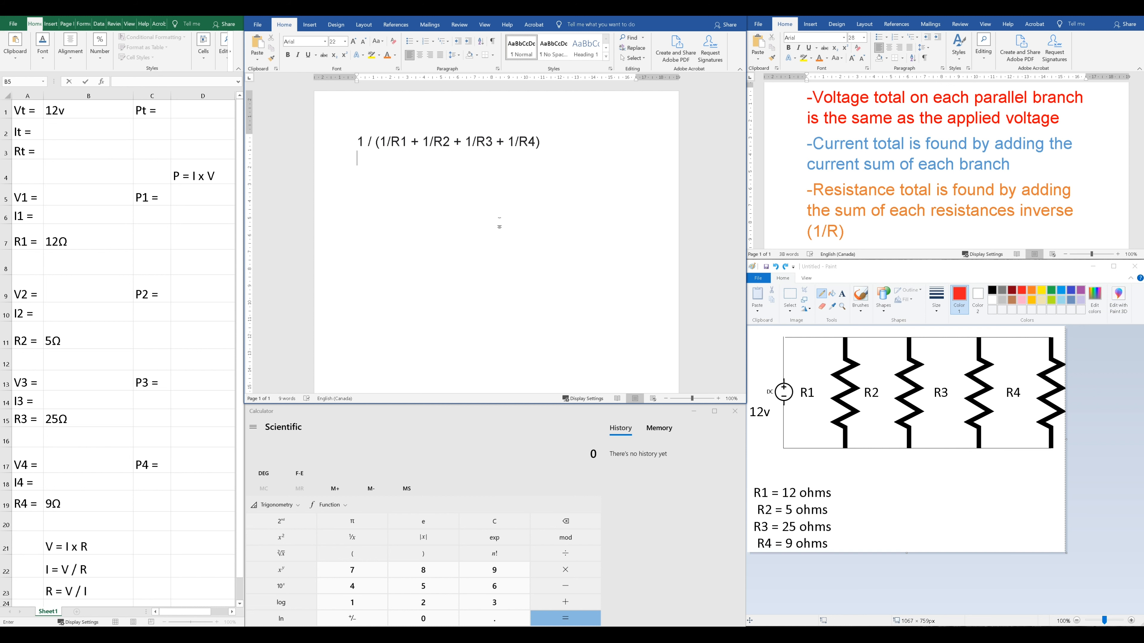
type("1 / (1/12 Ω + 1/5 Ω + 1/25 Ω + 1/9 Ω")
type("Rt =")
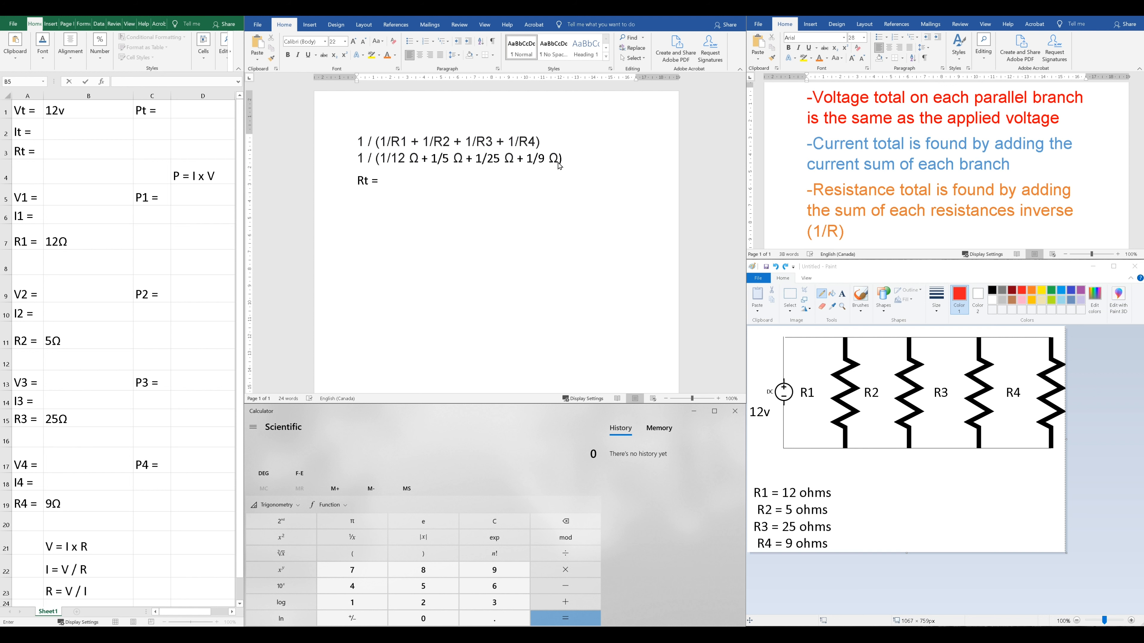
mouse_move(309, 177)
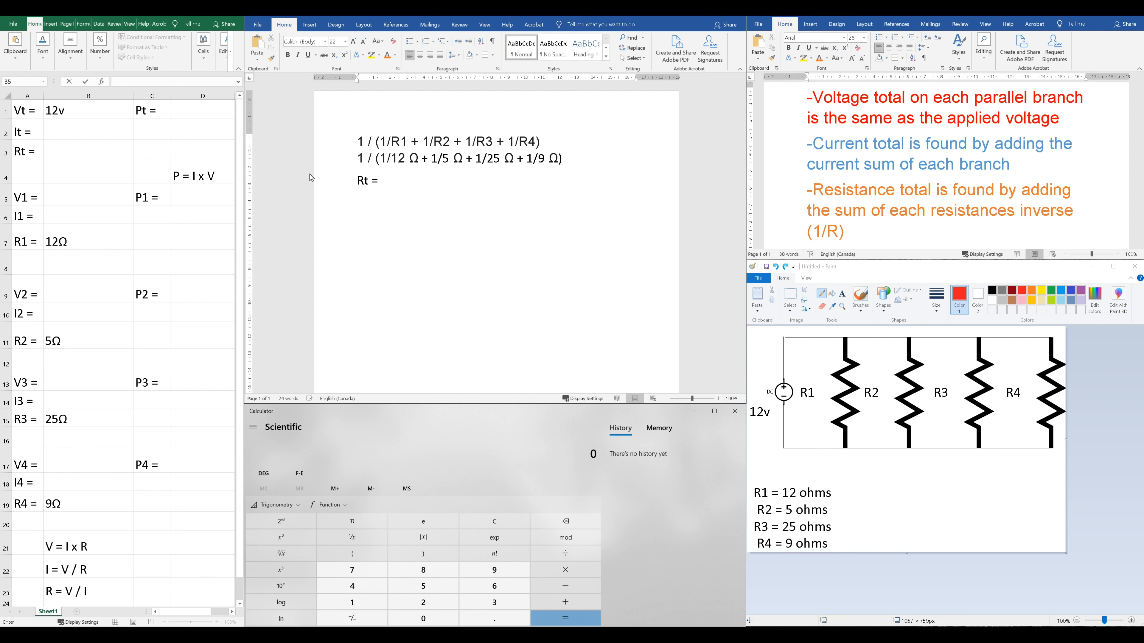
mouse_move(575, 448)
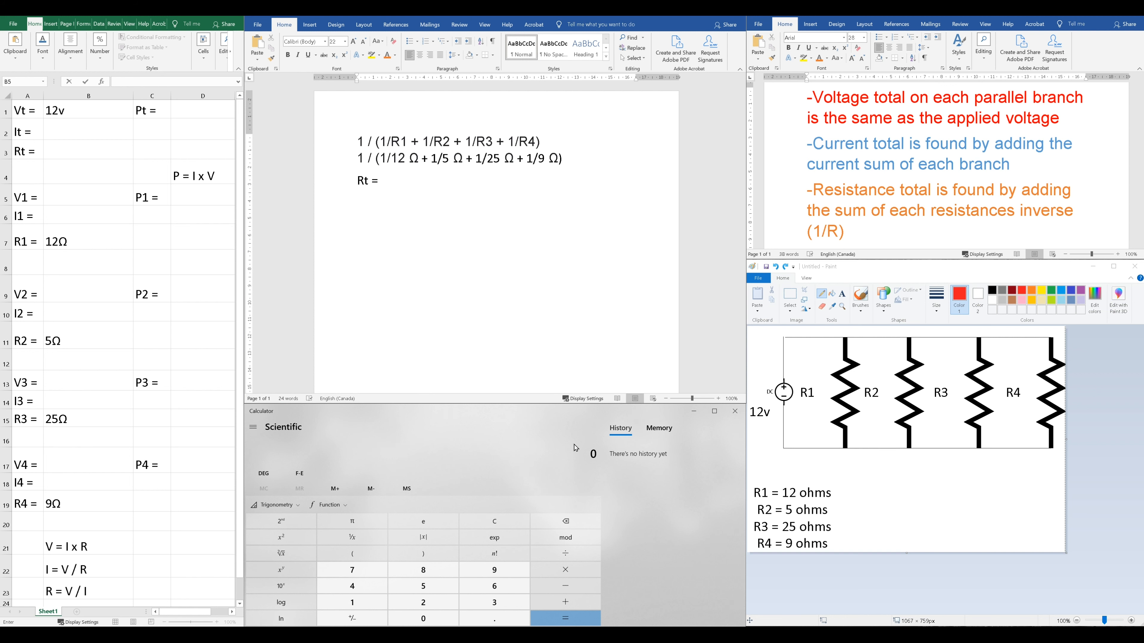
mouse_move(476, 440)
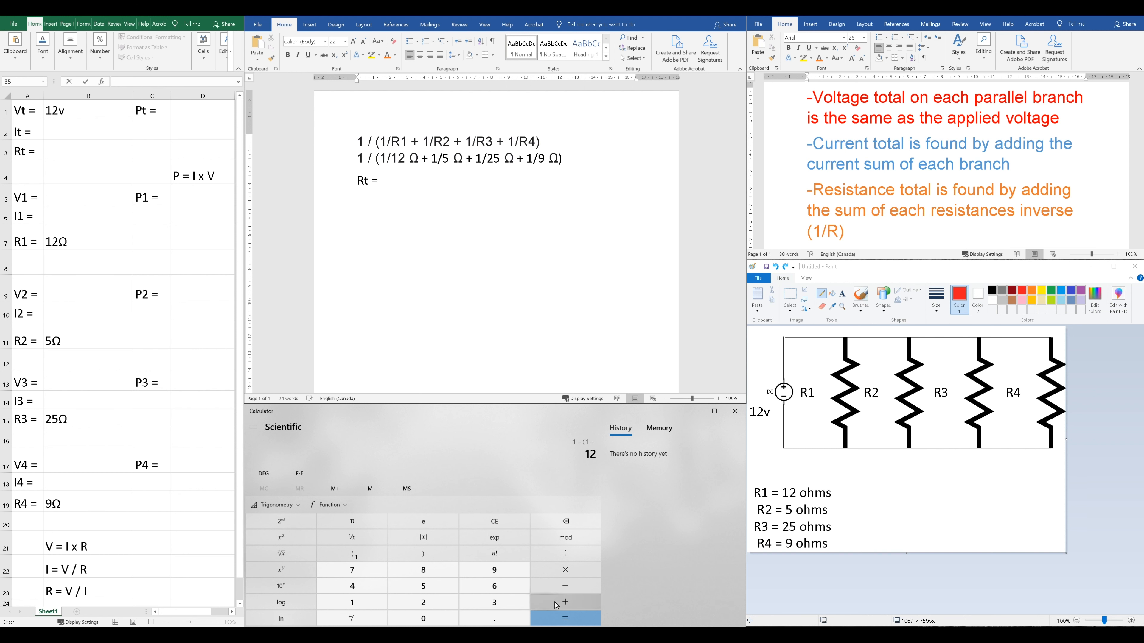
Step: Complete the Word line to read Rt = 2.3017 Ω using the Calculator result of about 2.3018
left_click(564, 618)
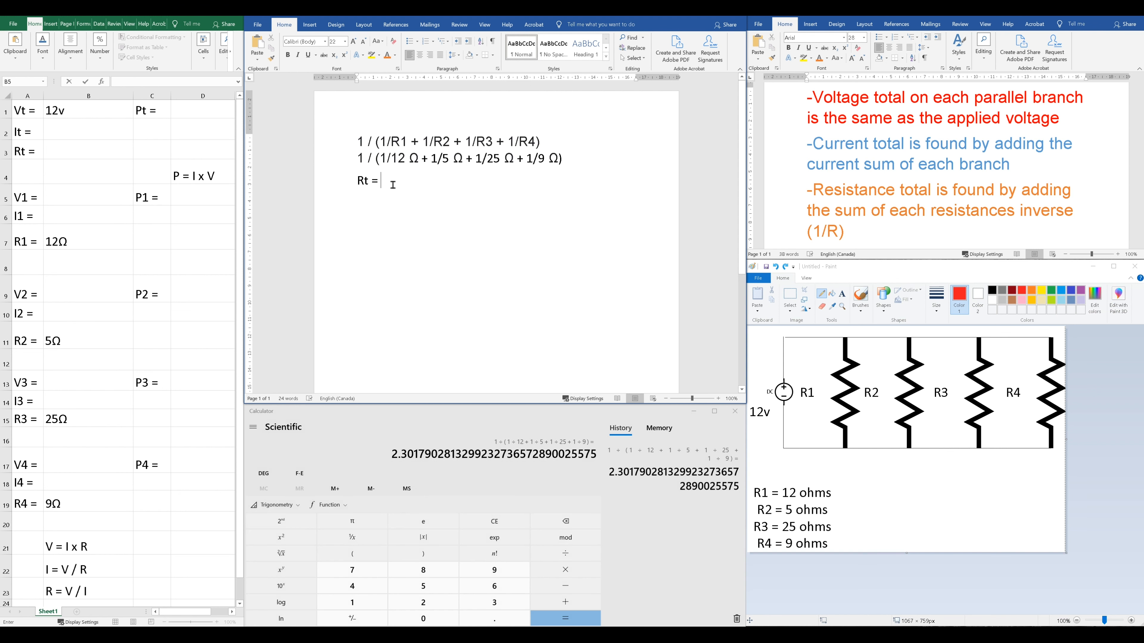
type("2.")
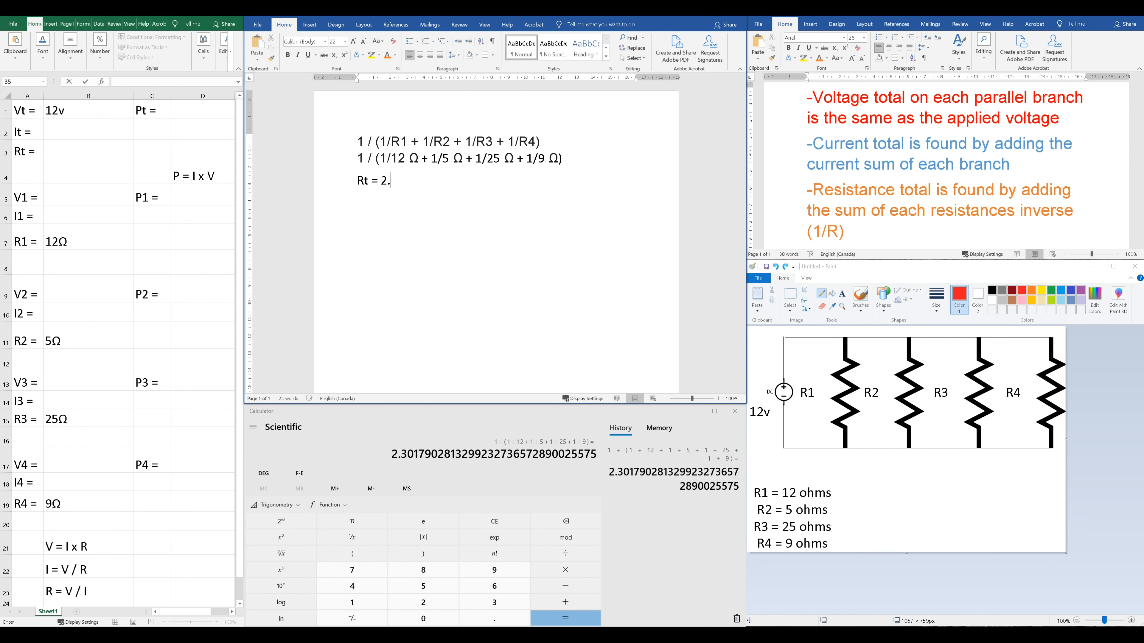
type("3017 Ω")
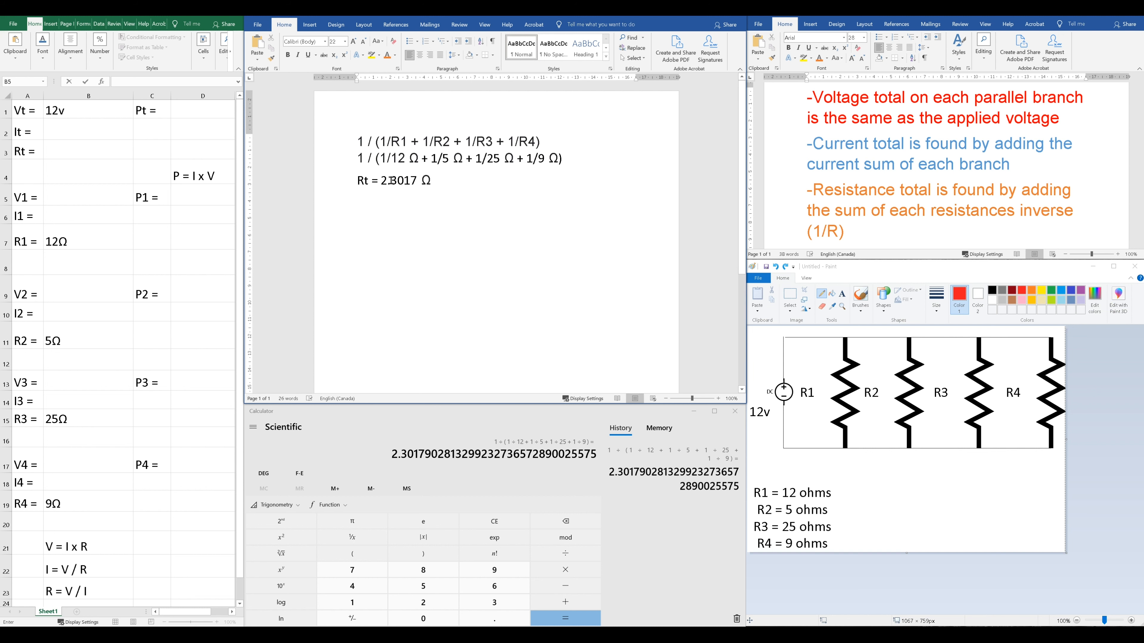
double_click(403, 180)
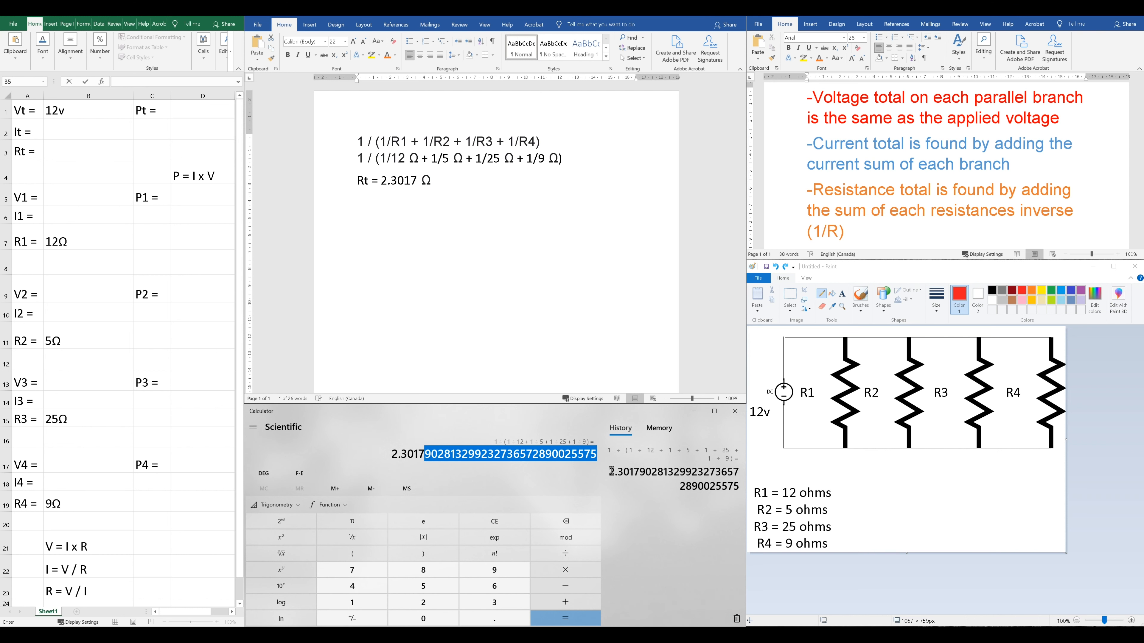
left_click(500, 466)
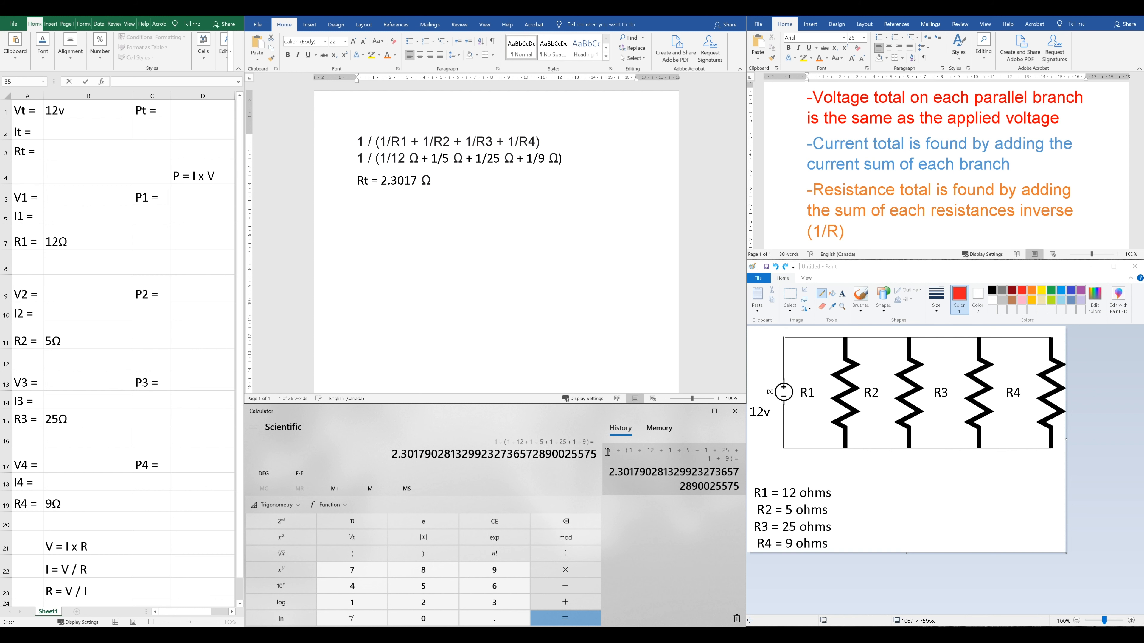
left_click(675, 452)
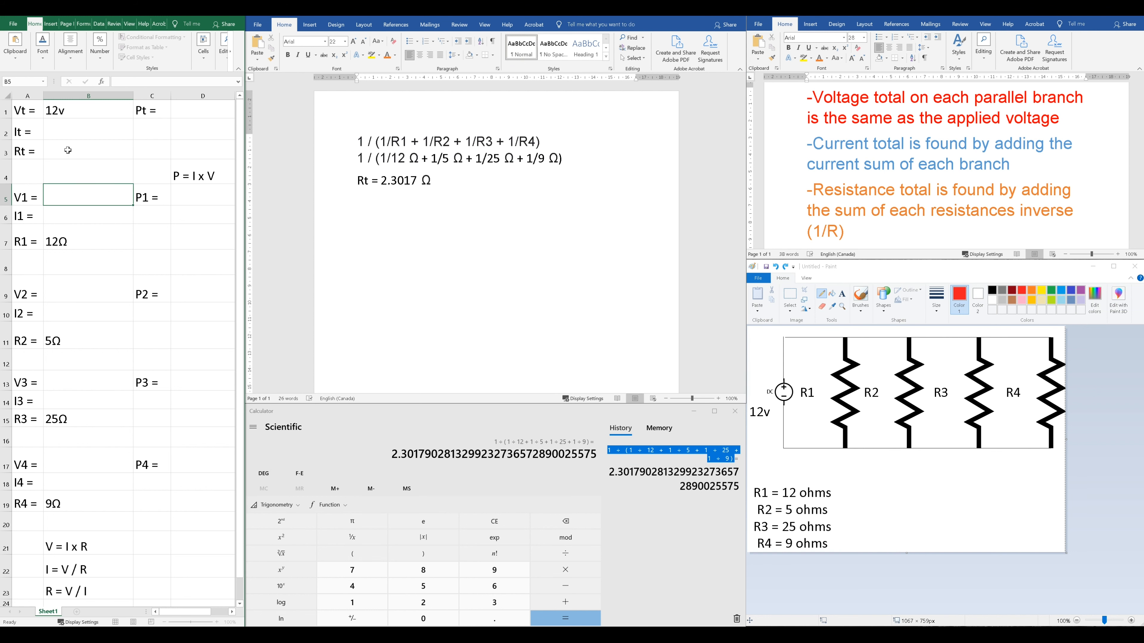
Step: Enter 2.3017Ω as Rt in Excel and begin the Word line It = Vt / Rt
type("2.3017Ω")
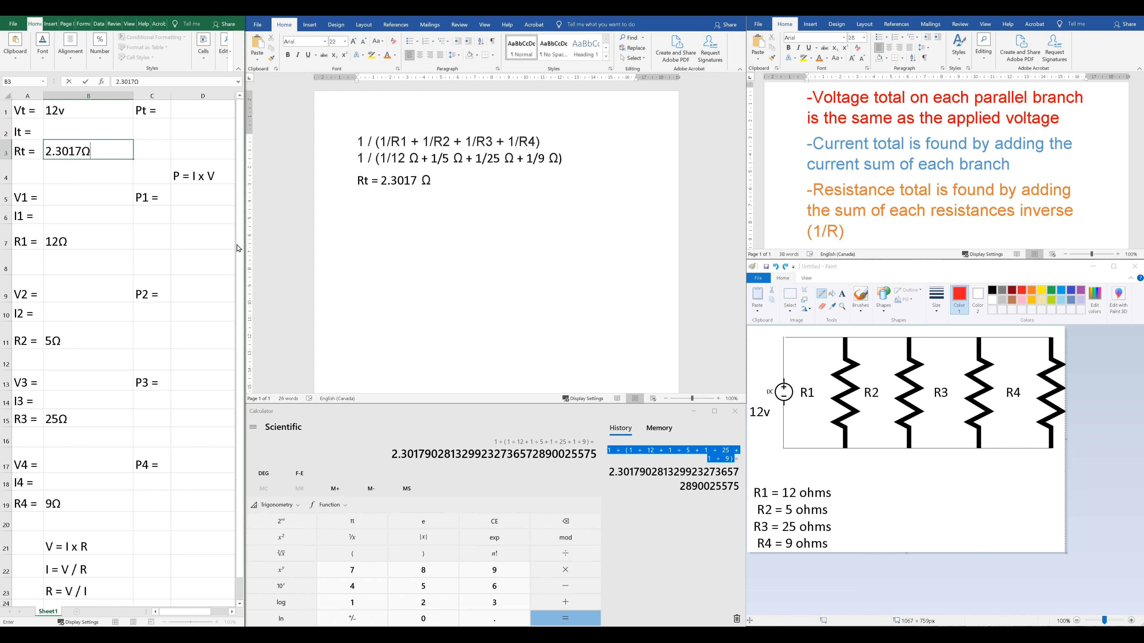
left_click(27, 110)
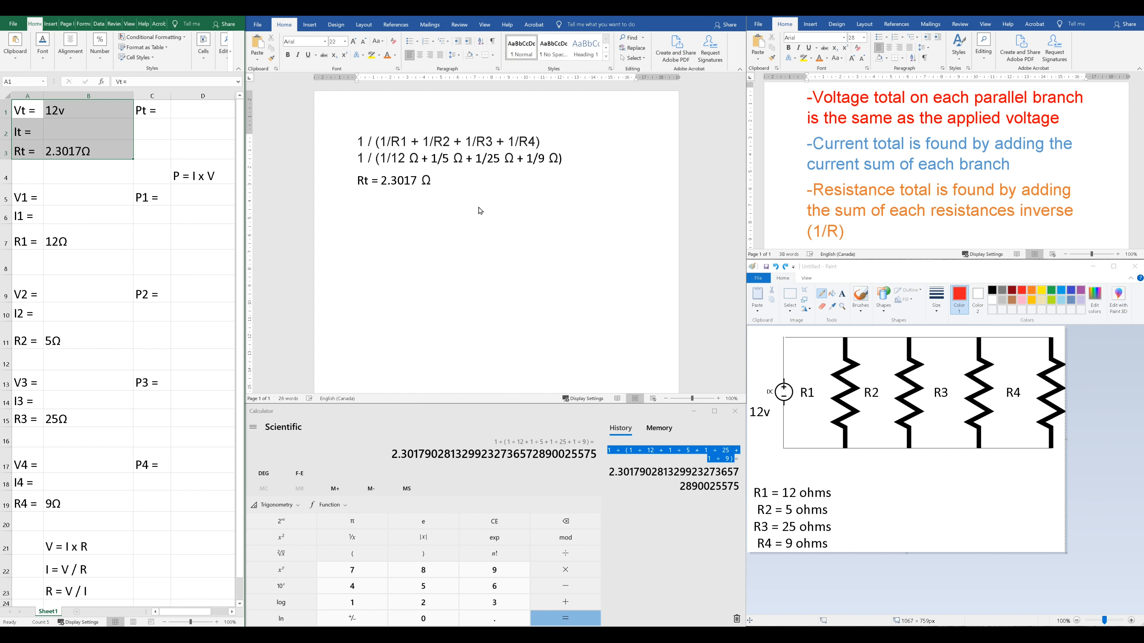
type("It = Vt / Rt")
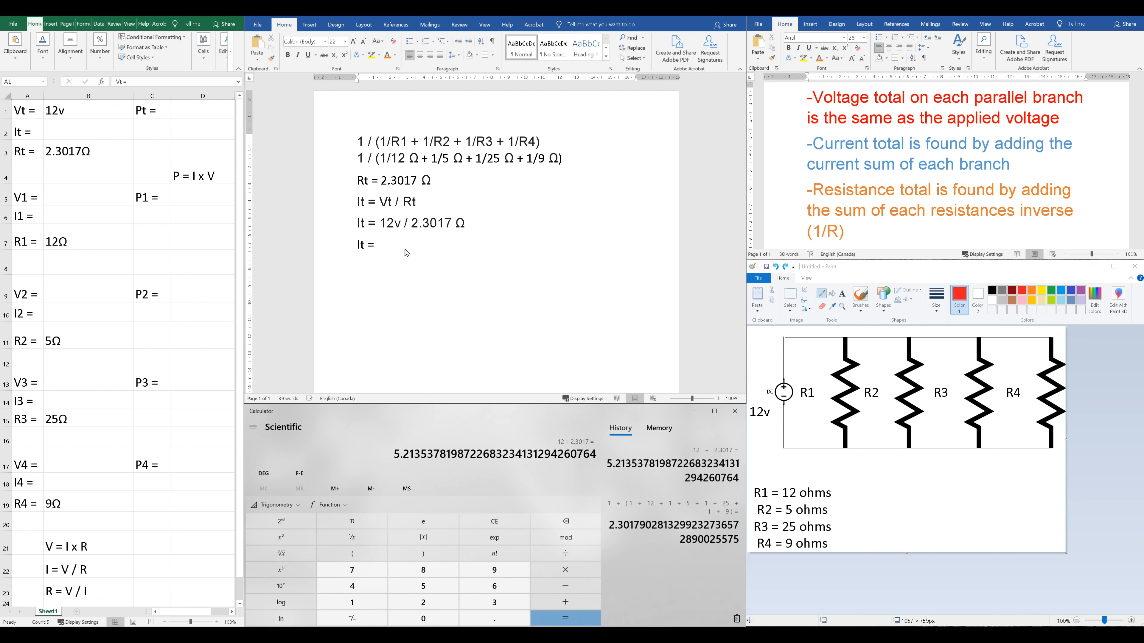
Step: Finish the Word current working with It = 5.2135a and select Excel's It cell
type("5.")
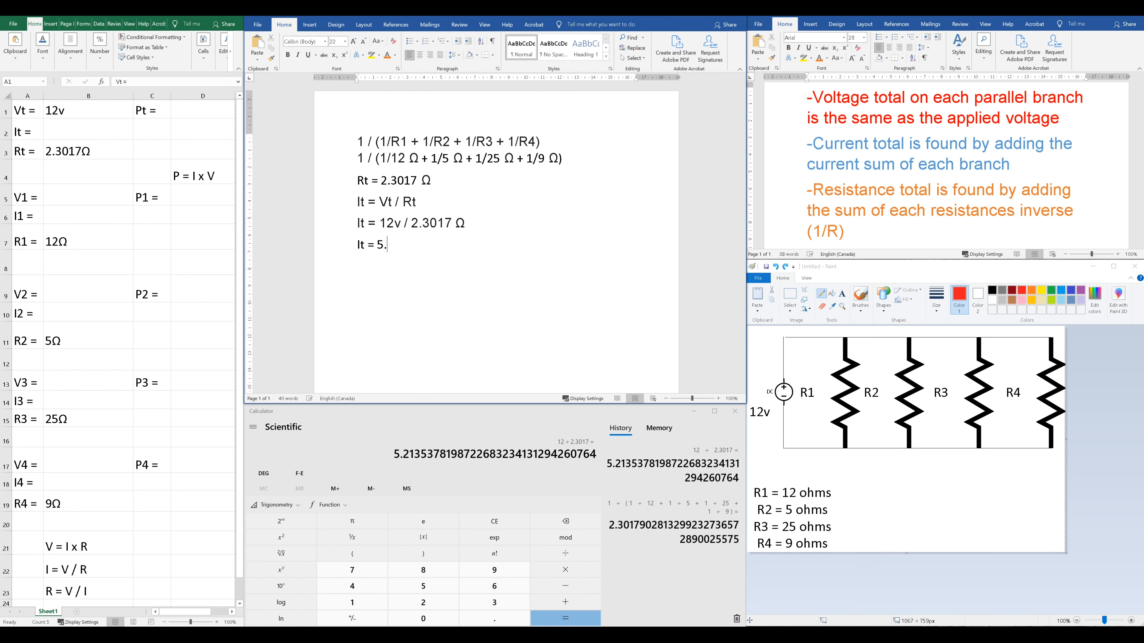
type("213")
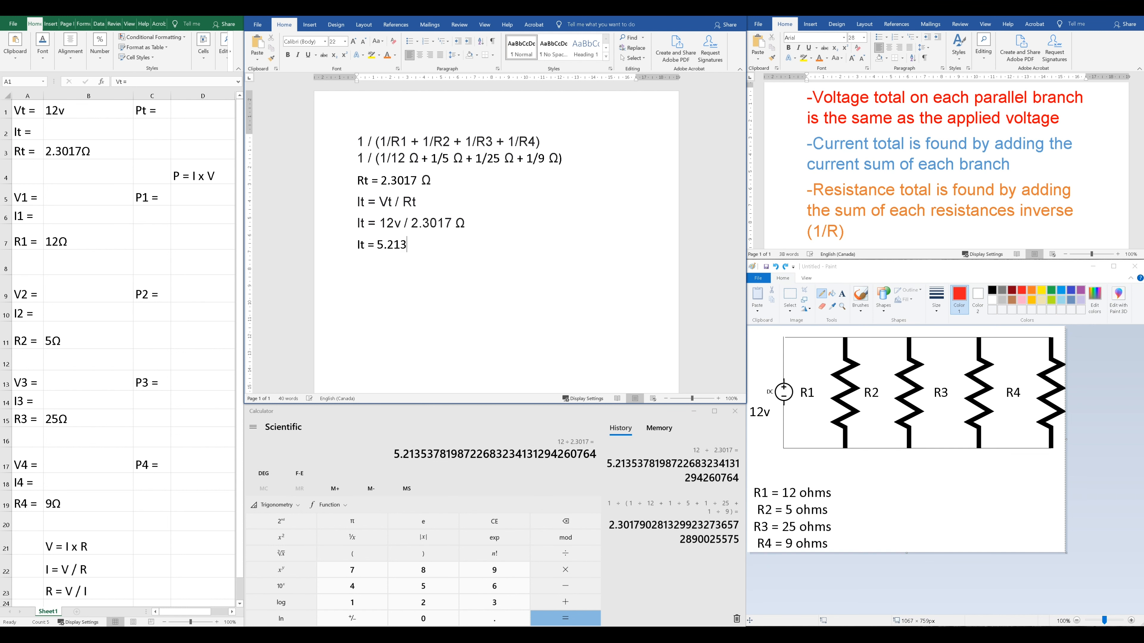
type("5a")
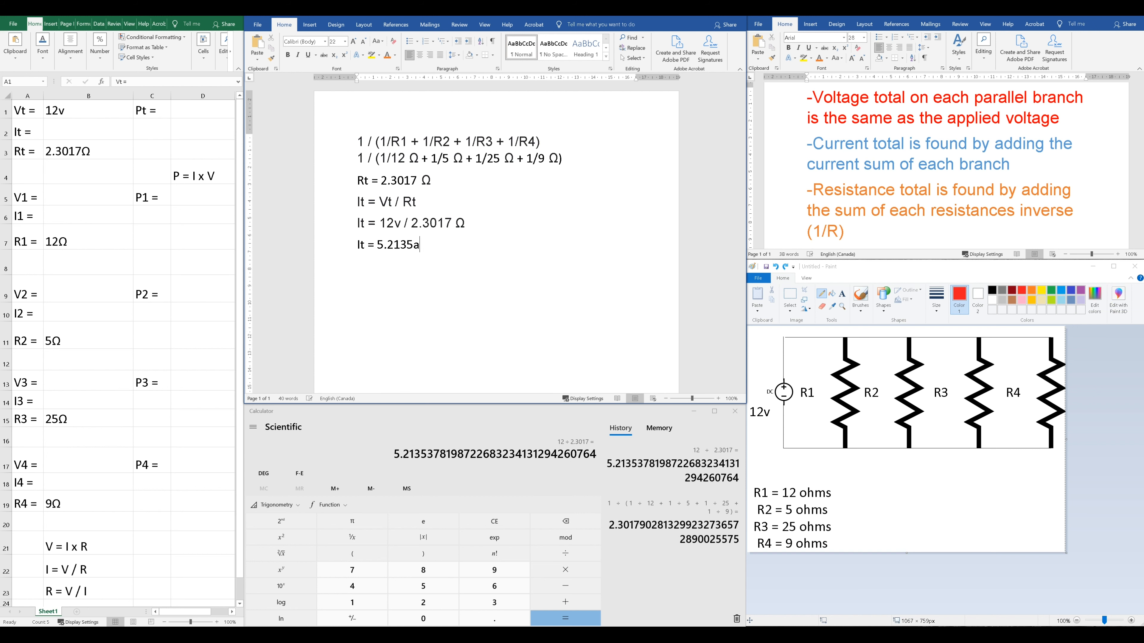
left_click(88, 130)
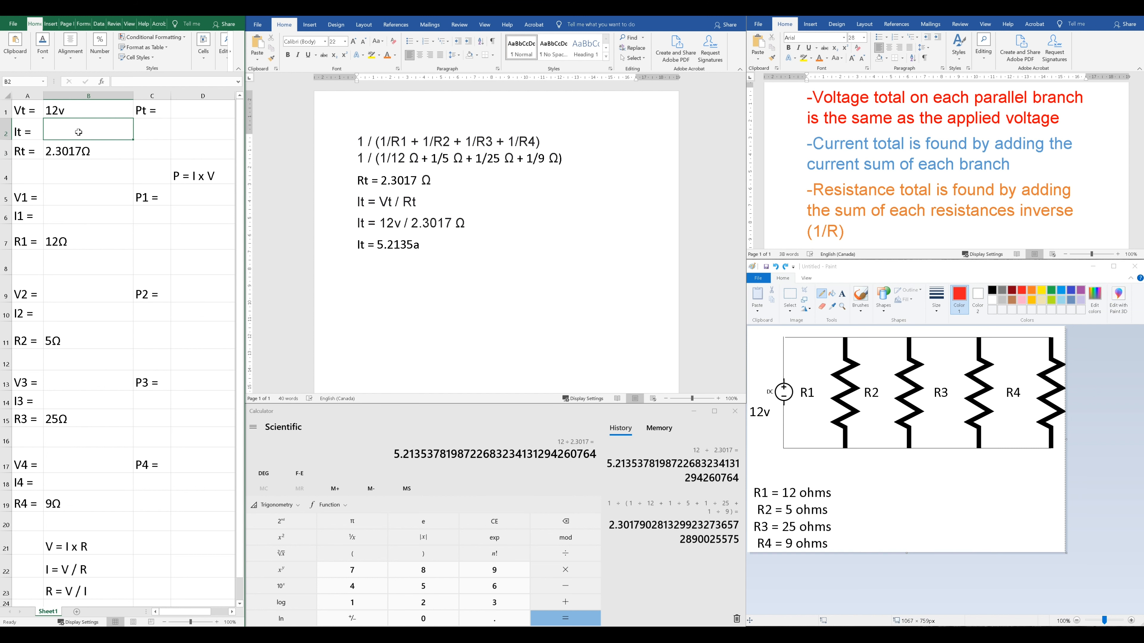
Step: Enter the total current 5.2135a beside It in Excel and move to the V1 cell
type("5")
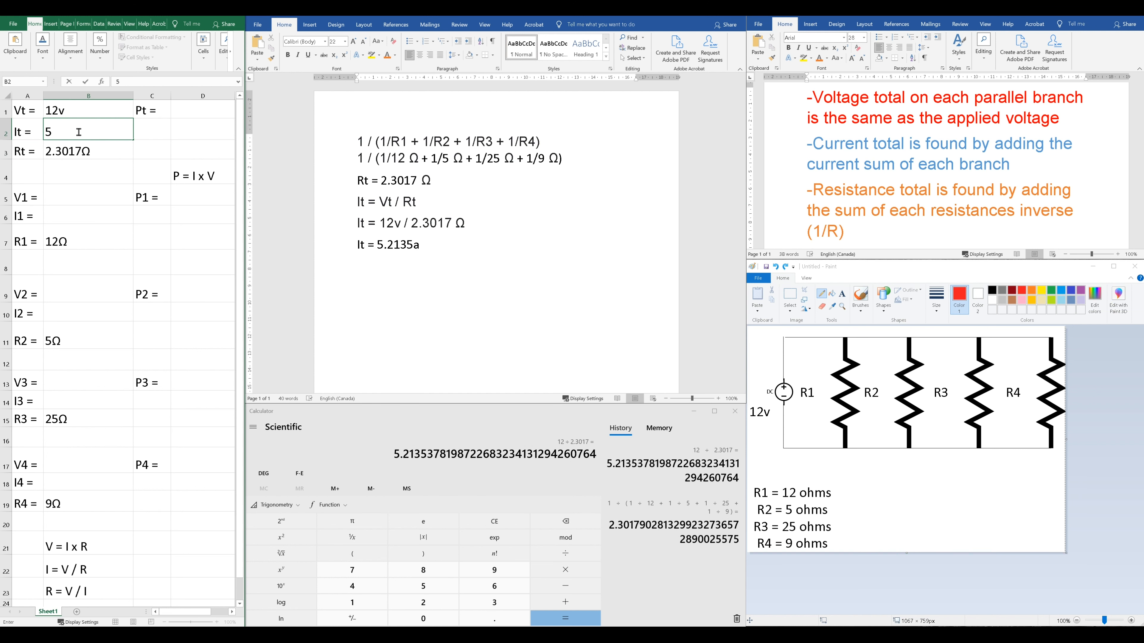
type(".2135a")
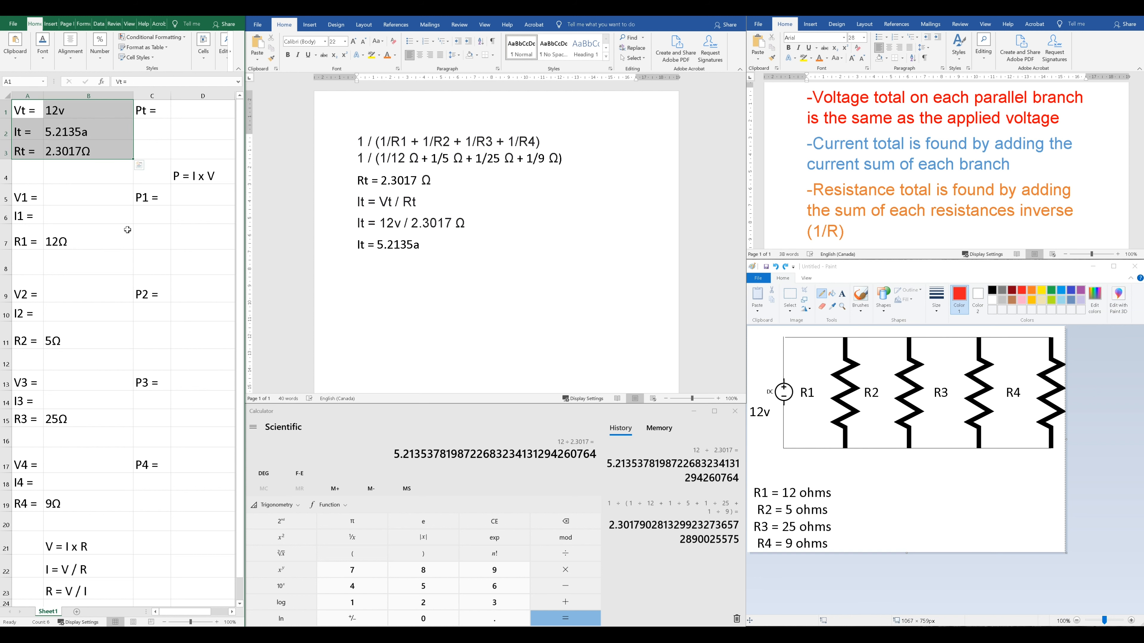
left_click(27, 197)
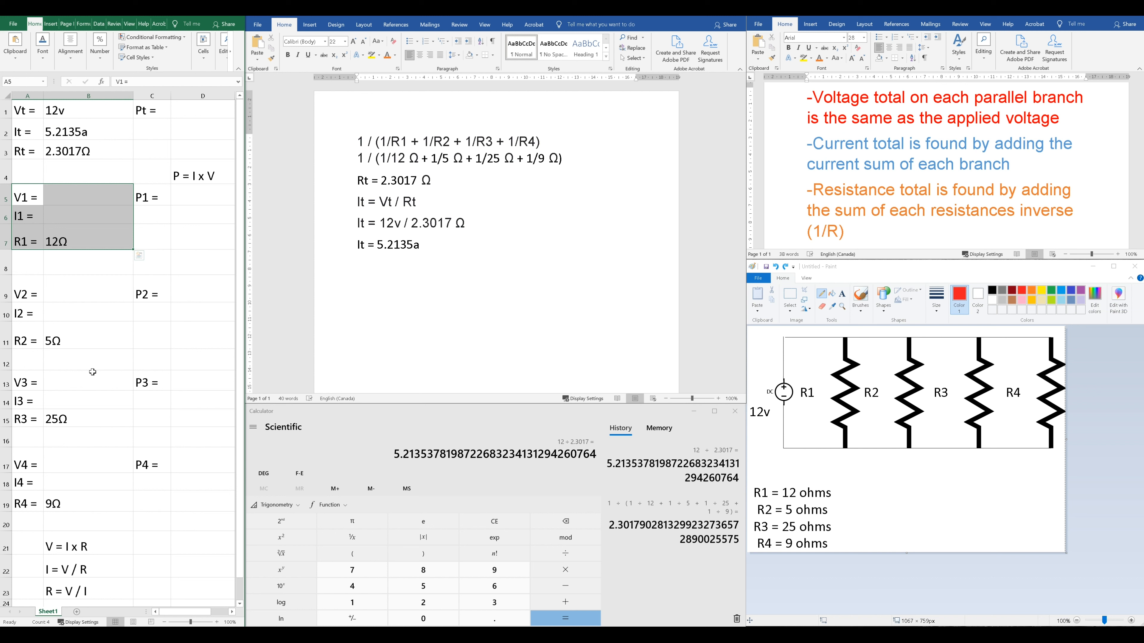
mouse_move(103, 298)
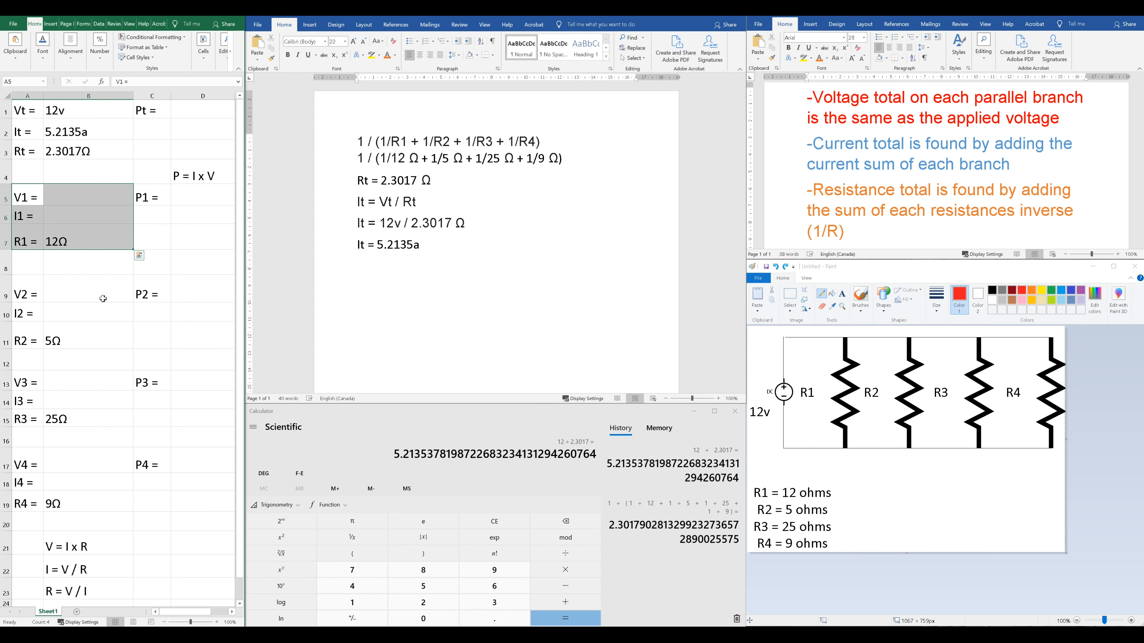
mouse_move(72, 256)
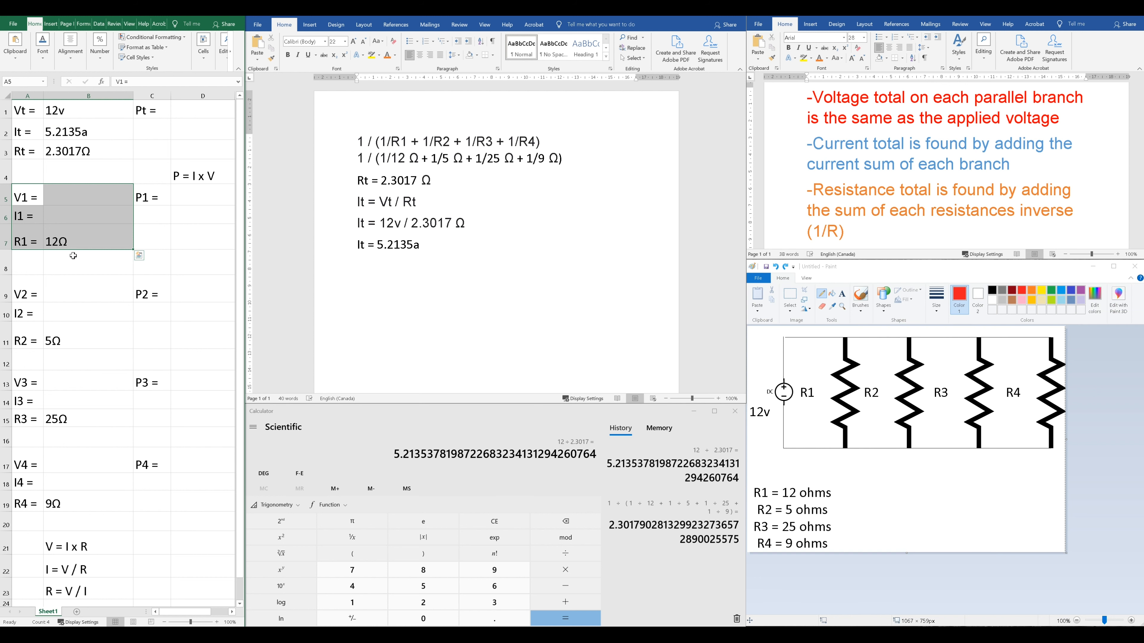
mouse_move(79, 281)
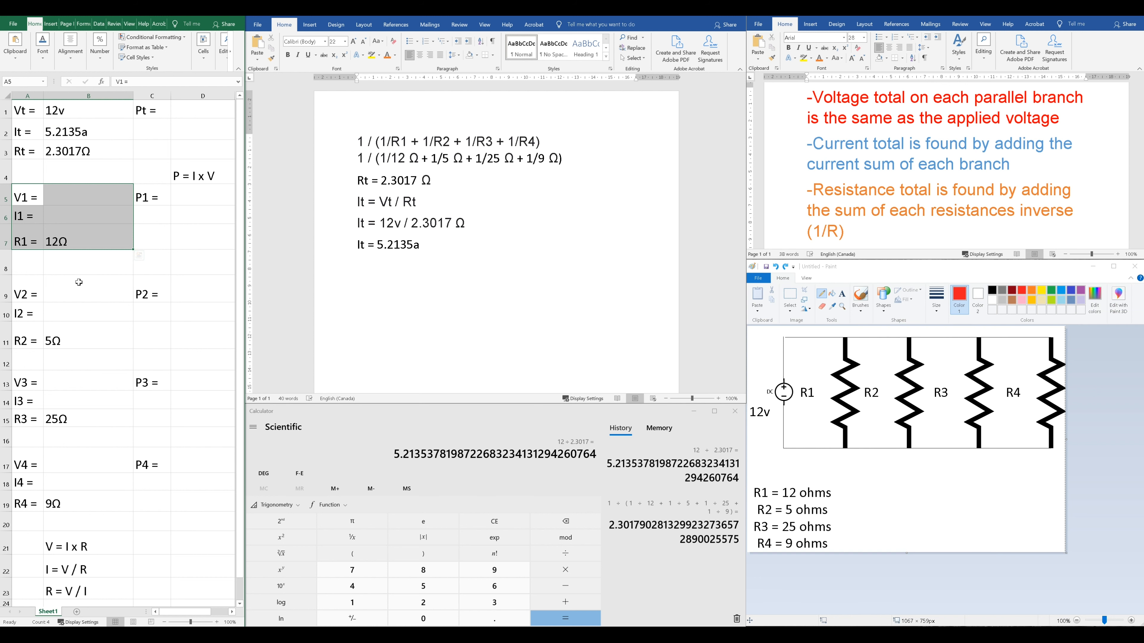
mouse_move(934, 383)
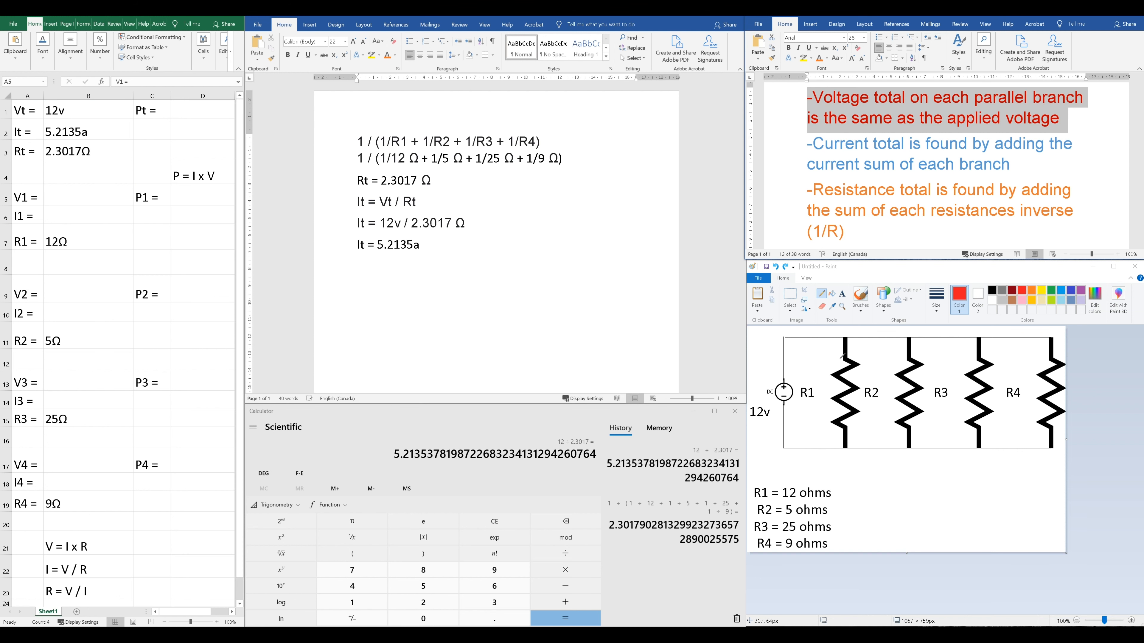
mouse_move(871, 340)
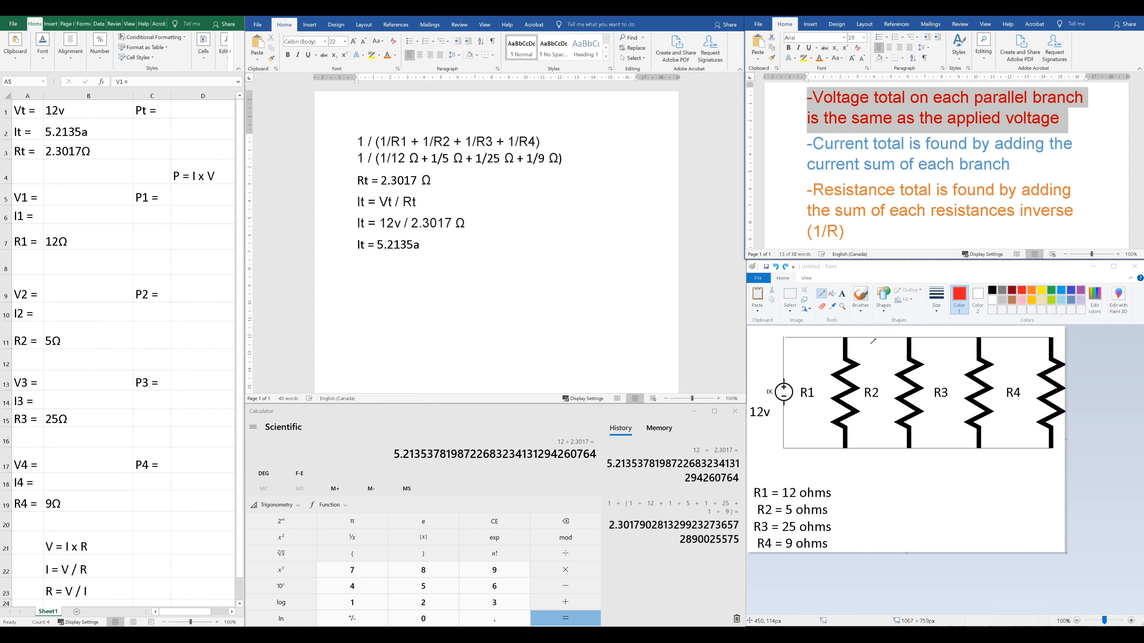
mouse_move(917, 381)
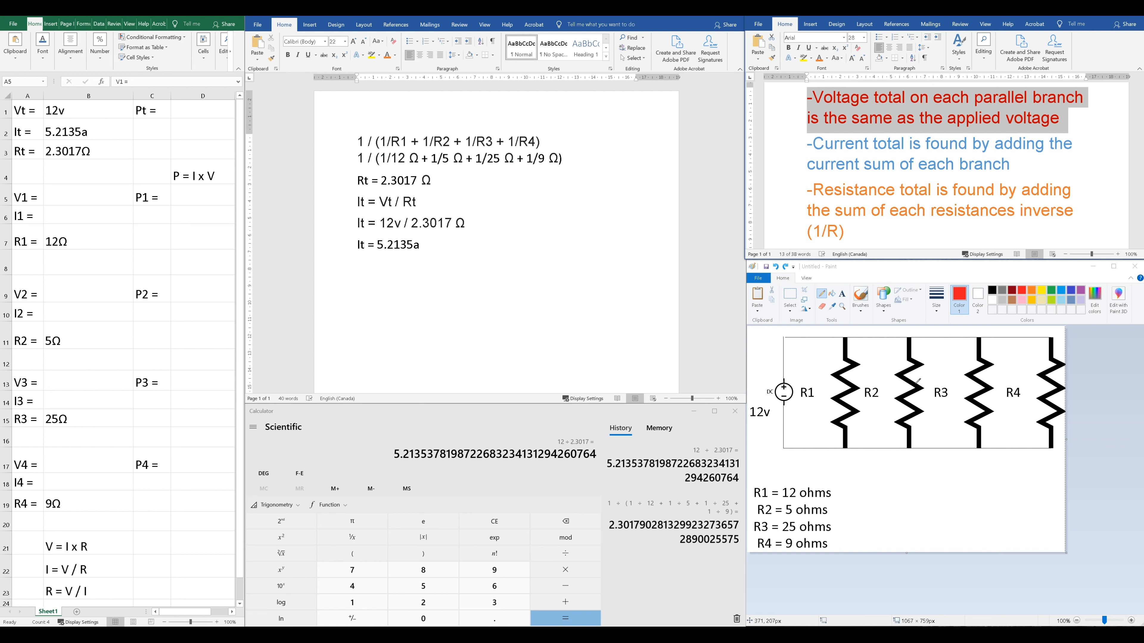
mouse_move(888, 436)
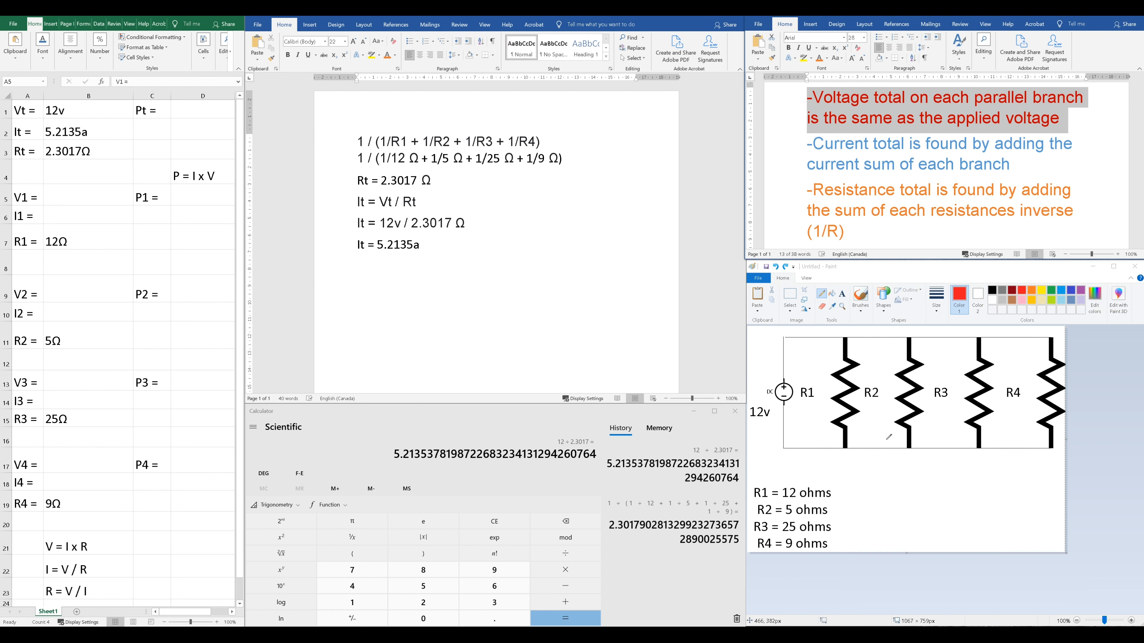
mouse_move(832, 443)
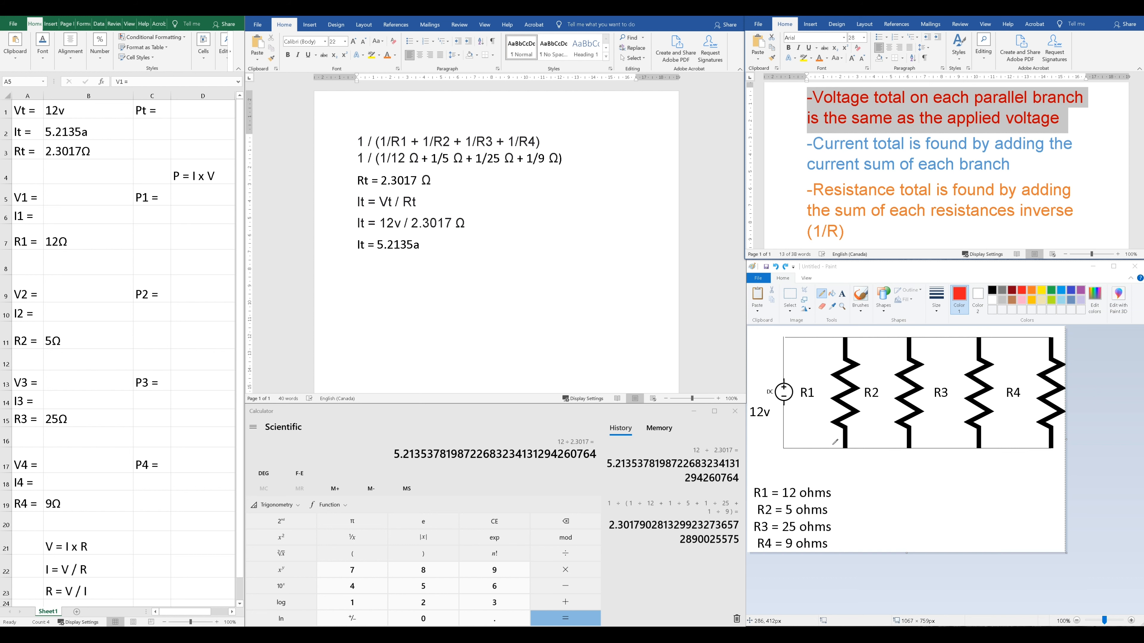
mouse_move(925, 150)
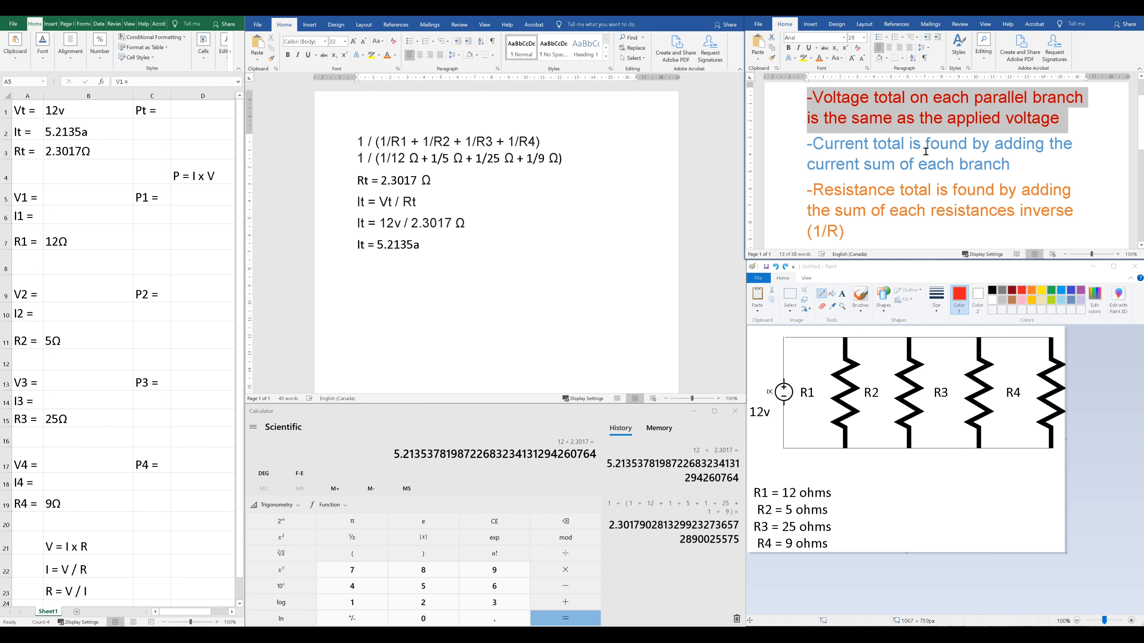
mouse_move(72, 207)
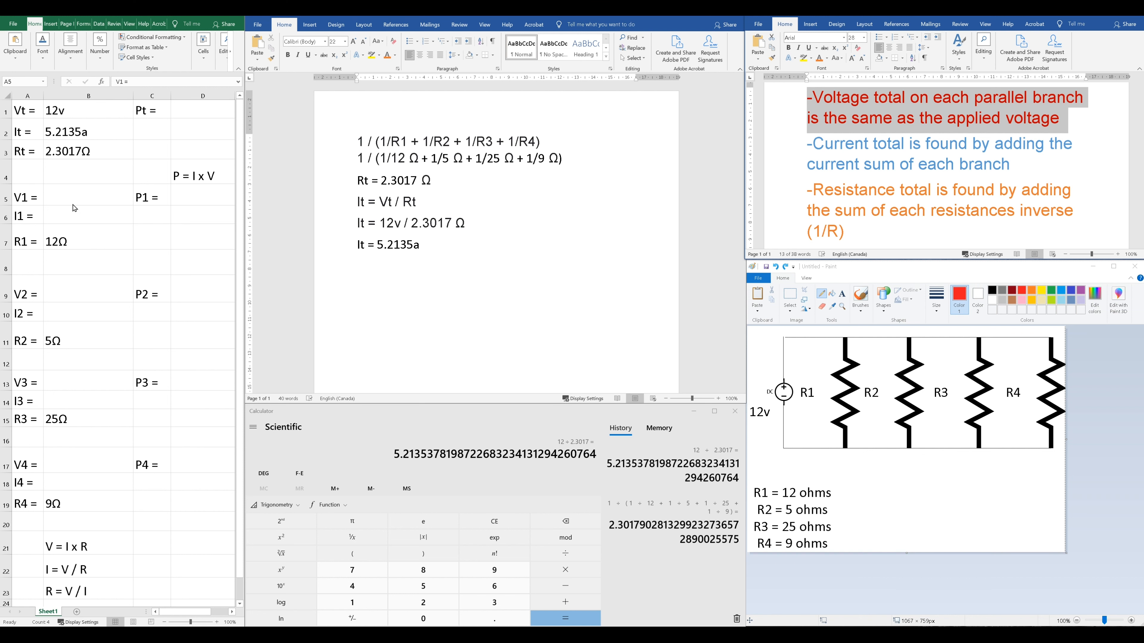
left_click(88, 196)
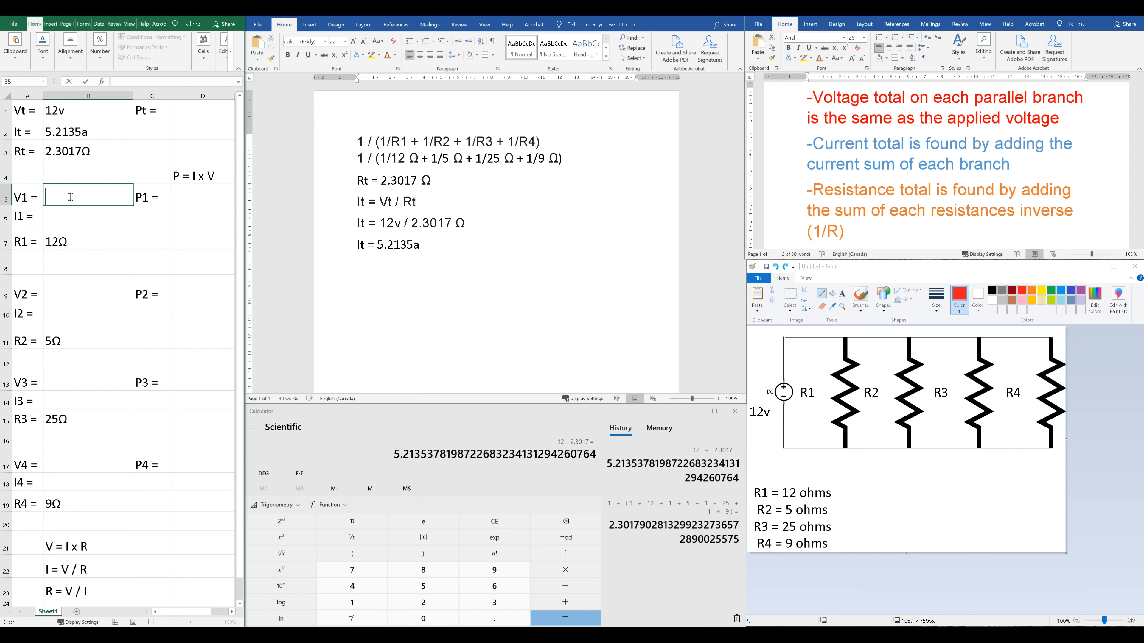
Step: Enter 12v for the branch voltages V1–V4 and select the I = V / R reminder
type("12")
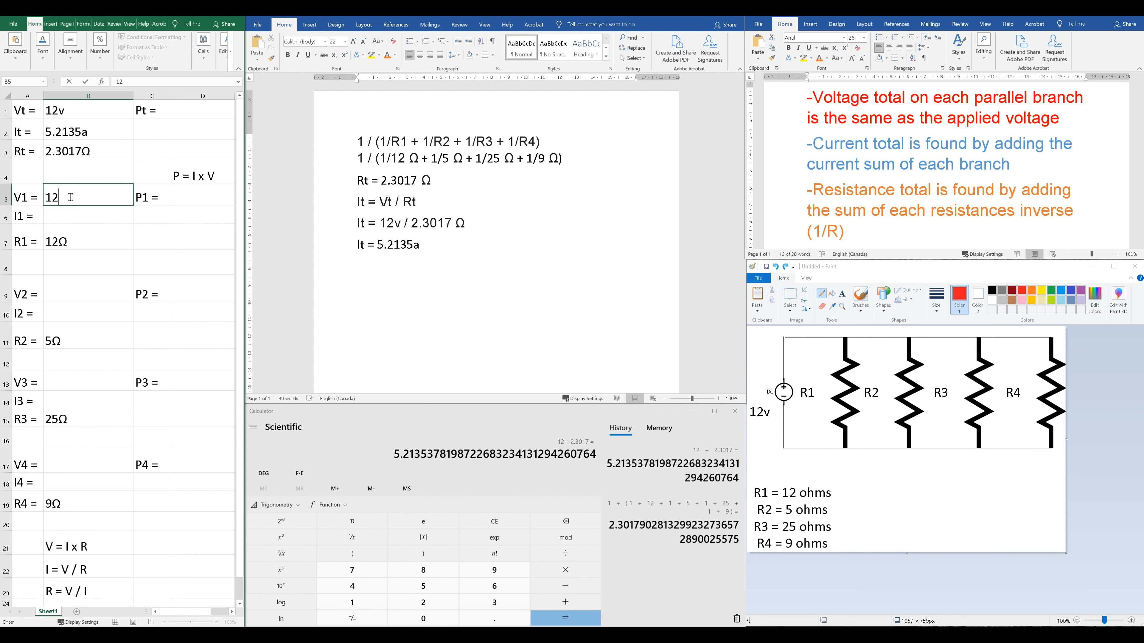
key("Return")
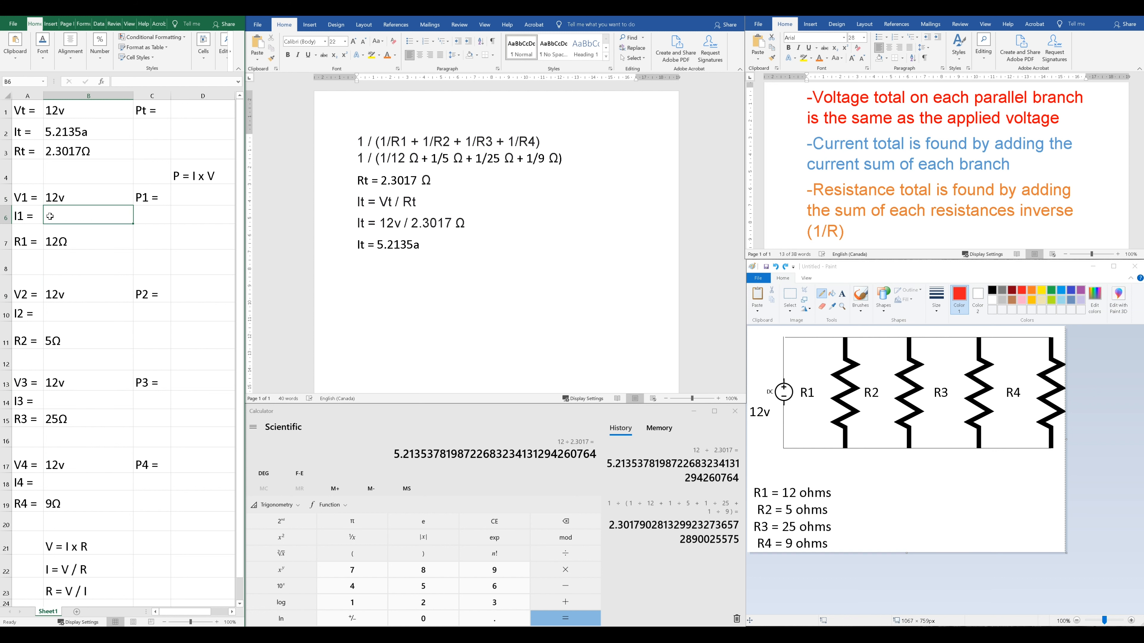
left_click(27, 196)
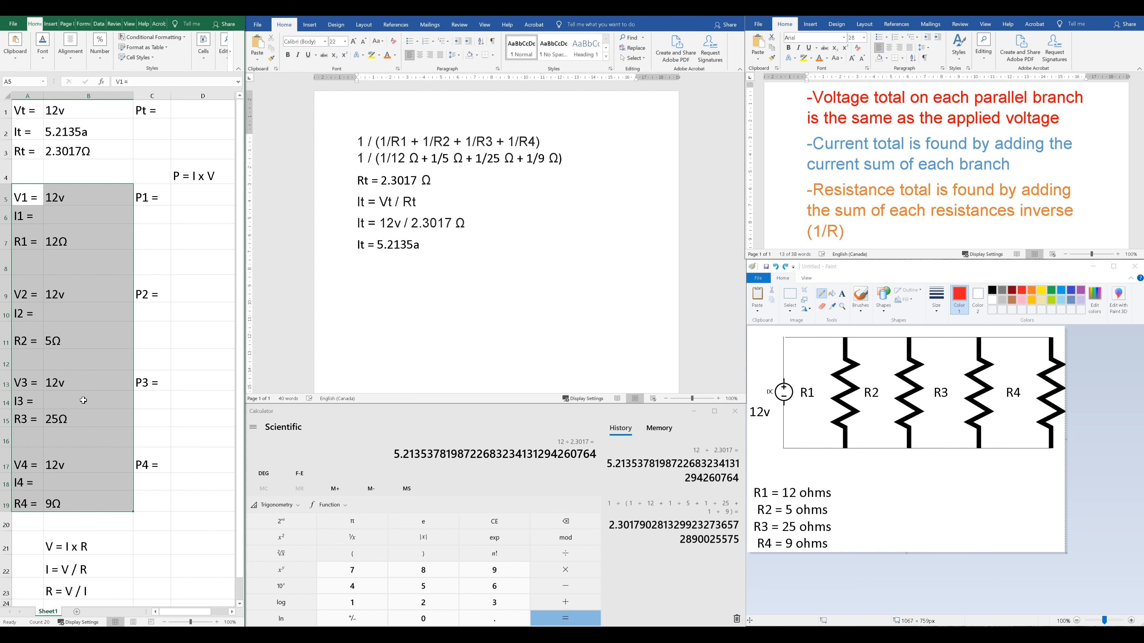
left_click(87, 569)
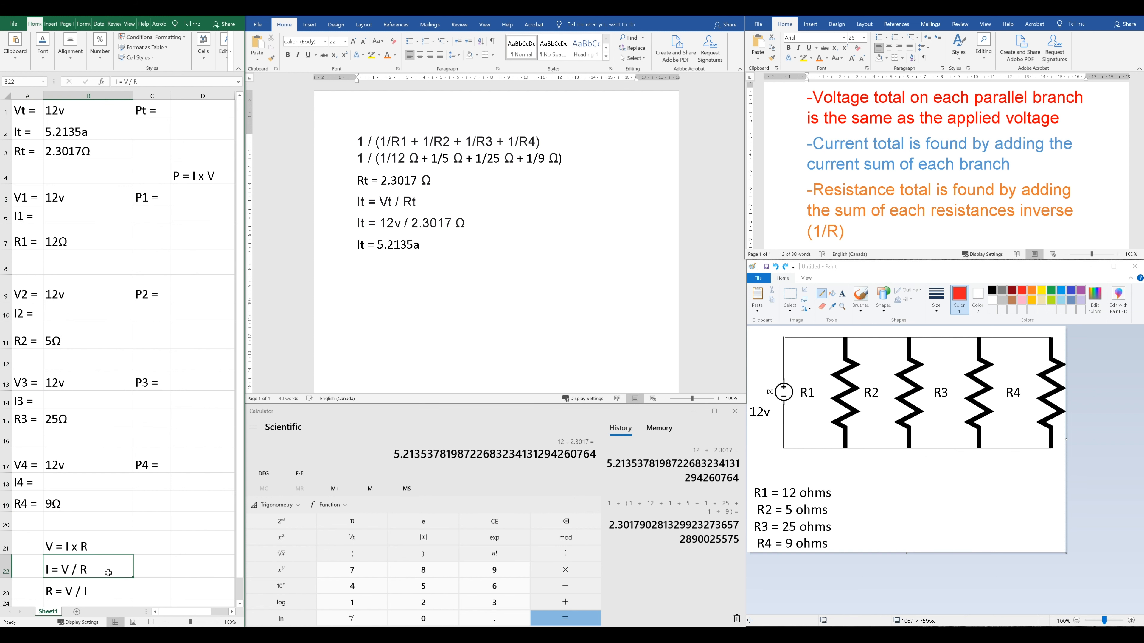
mouse_move(77, 582)
type("1.333a")
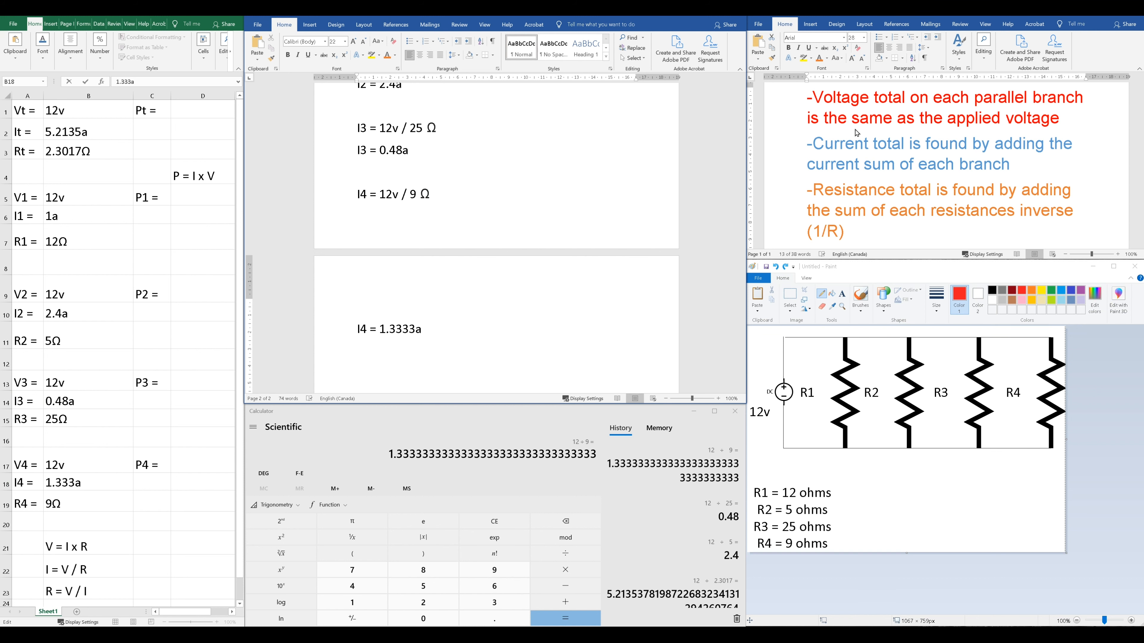
mouse_move(834, 186)
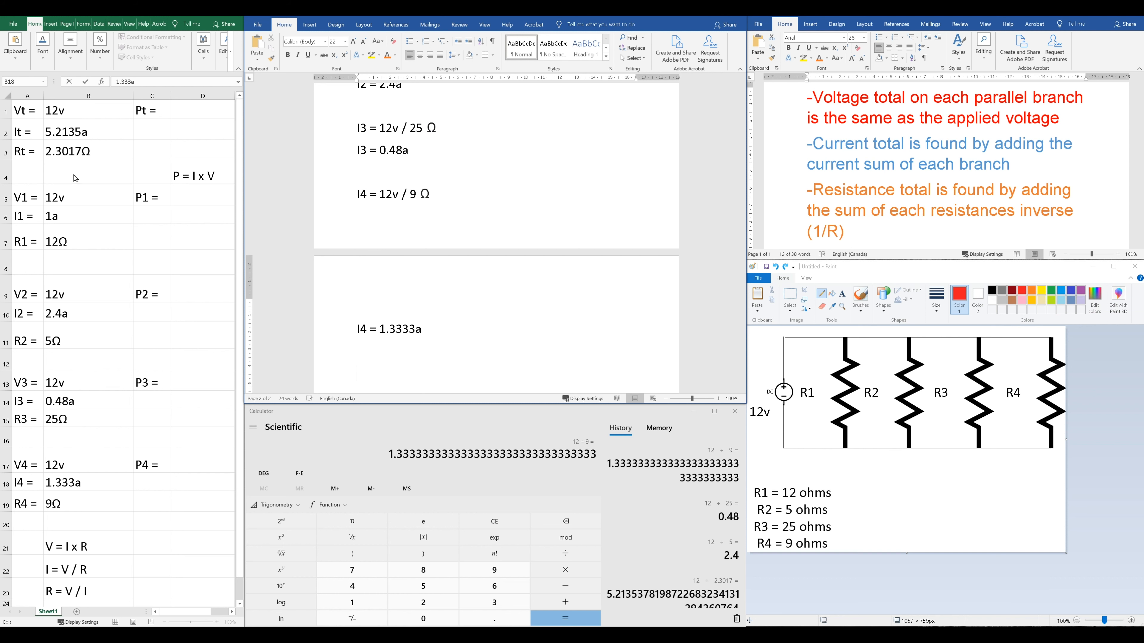
Step: Select the total current 5.2135a in B2 after filling branch currents 1a, 2.4a, 0.48a and 1.333a
left_click(87, 129)
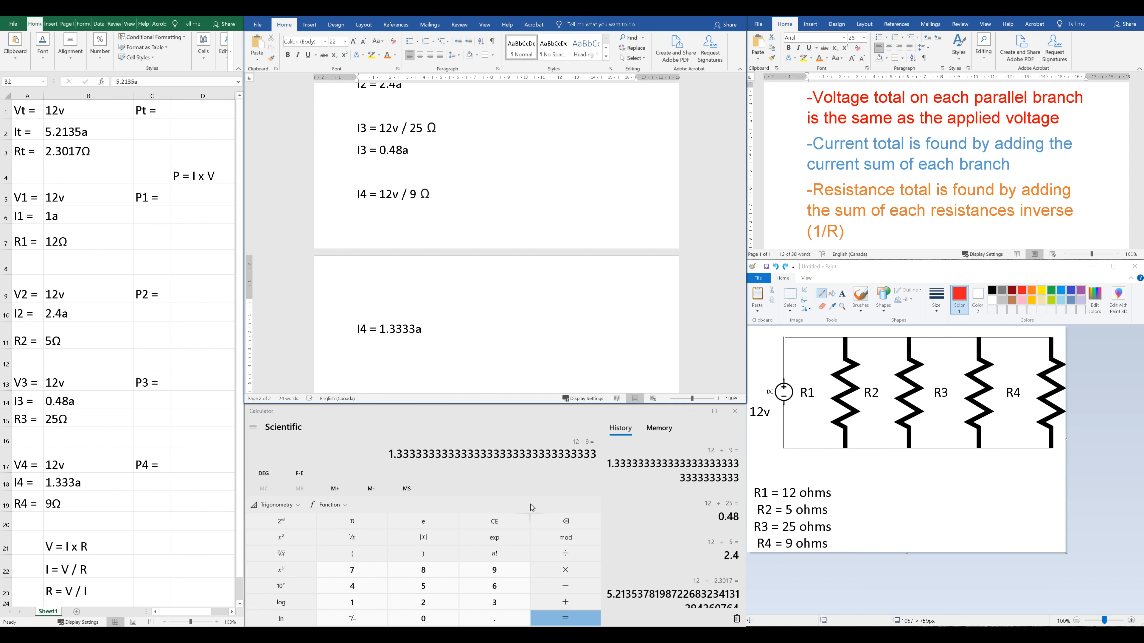
Step: Sum the branch currents 1 + 0.48 + 2.4 + 1.3333 in Calculator to get 5.2133
left_click(494, 521)
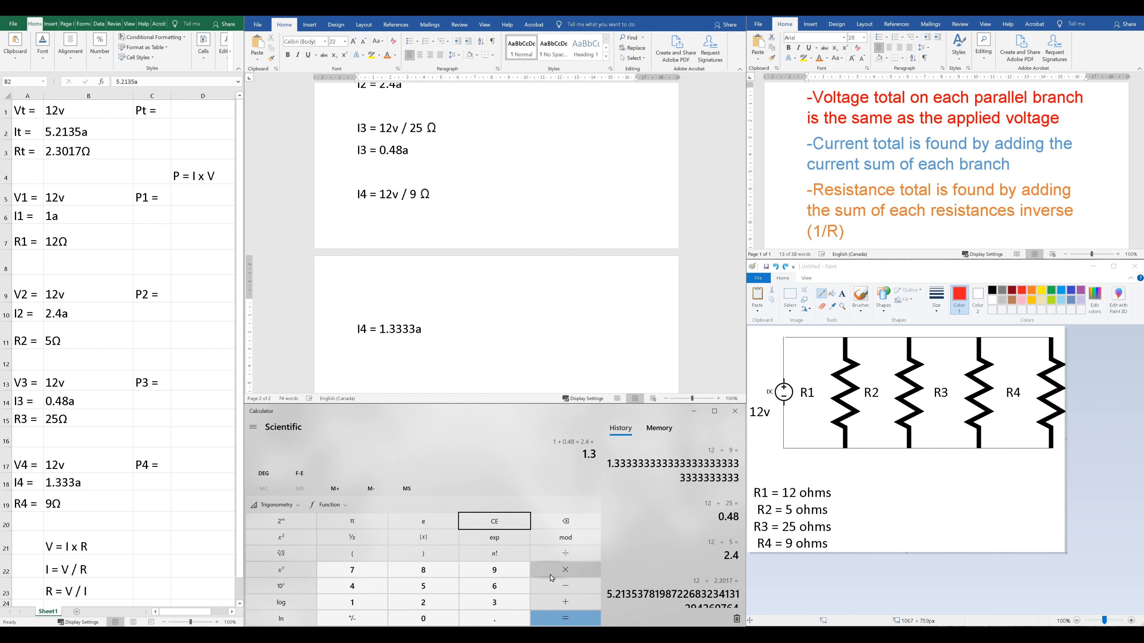
left_click(564, 618)
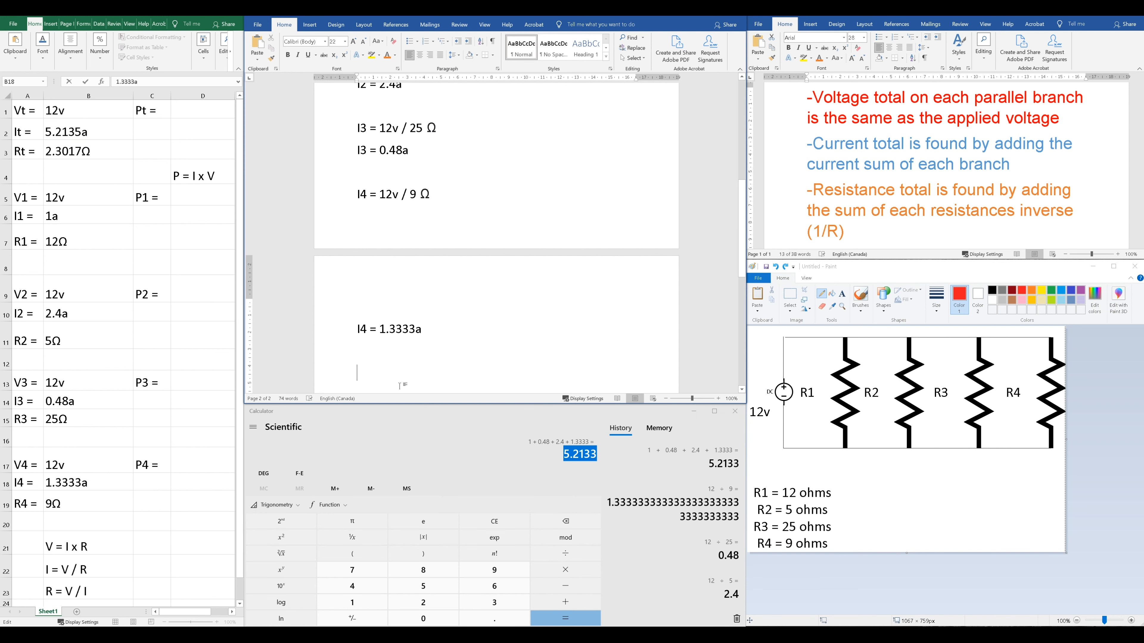
type("0.0002")
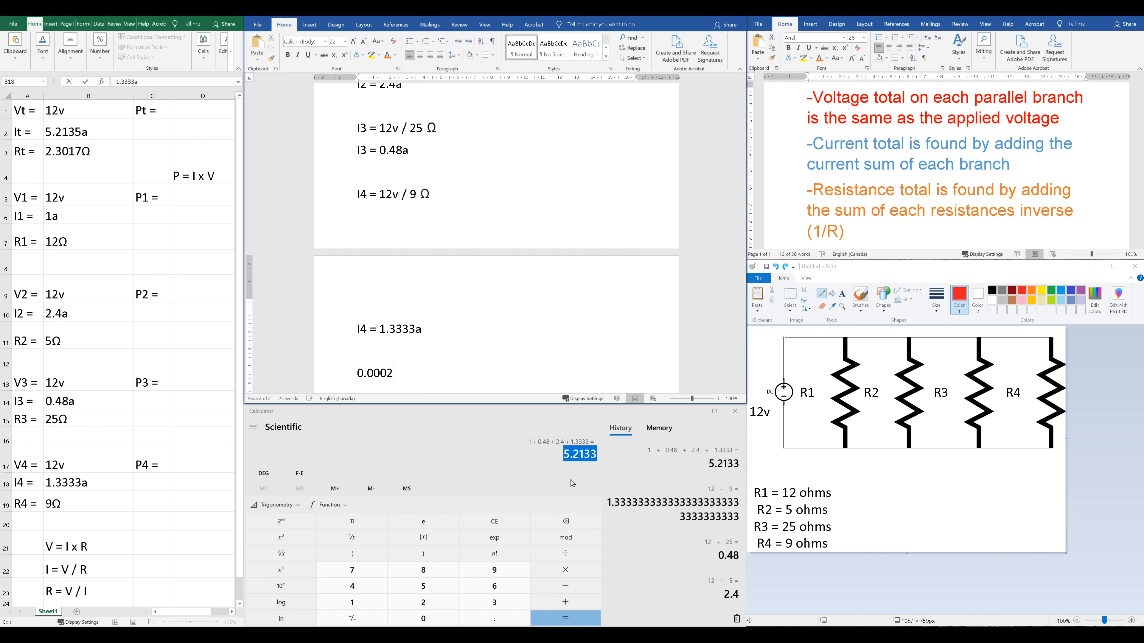
double_click(374, 373)
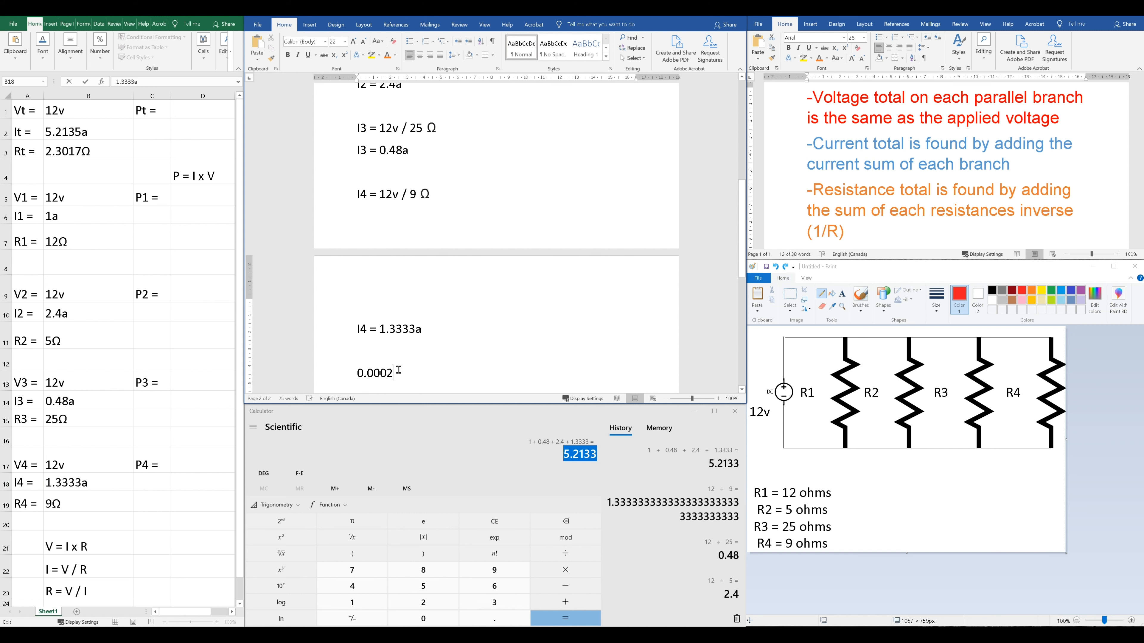
Step: Compare the I4 value 1.3333a in B18 and the 5.2133 check against the 5.2135a total in B2
double_click(403, 329)
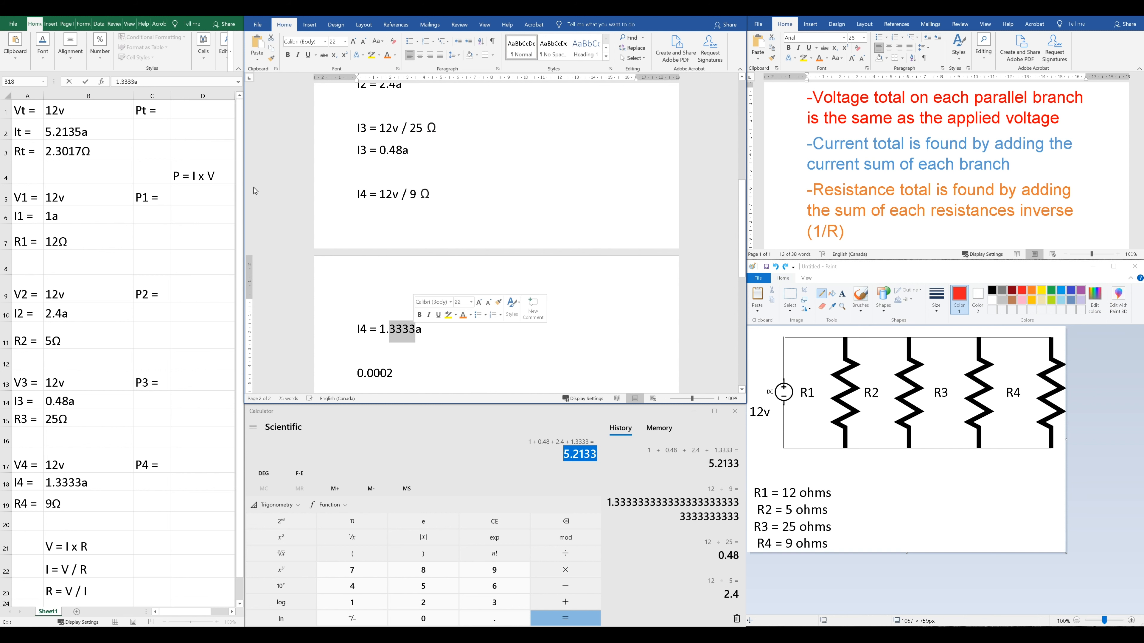
left_click(87, 481)
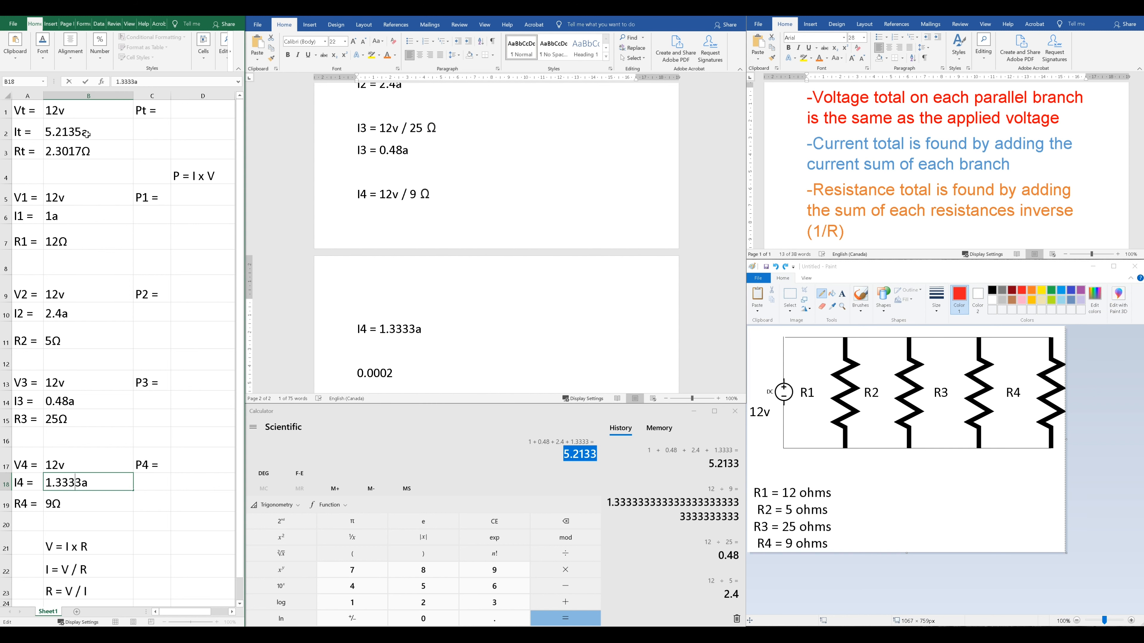
left_click(88, 130)
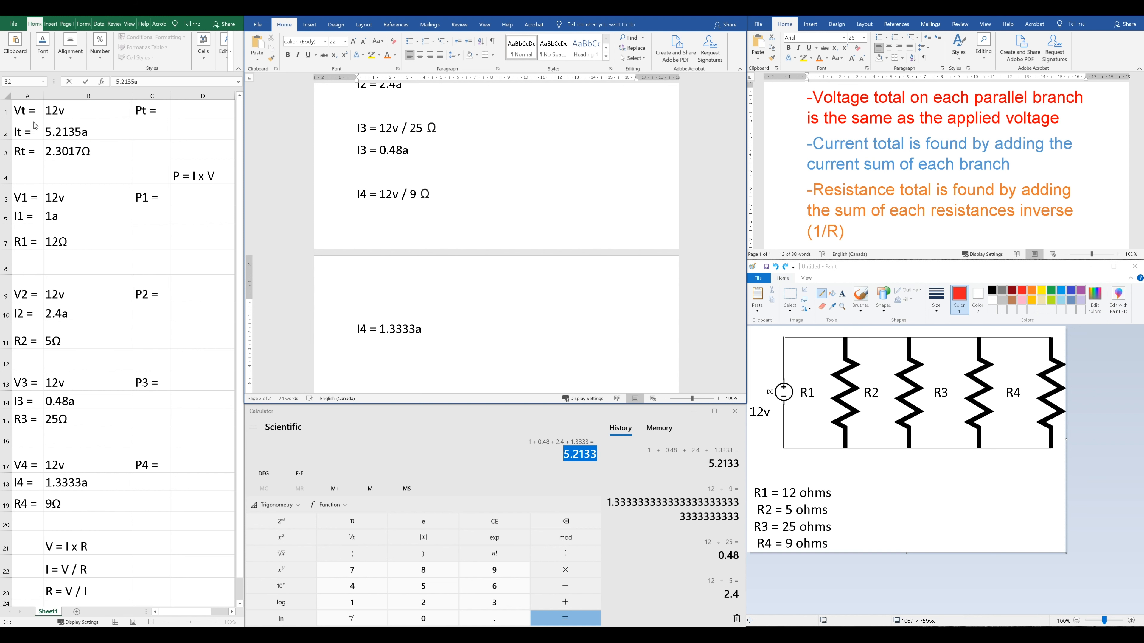
mouse_move(185, 238)
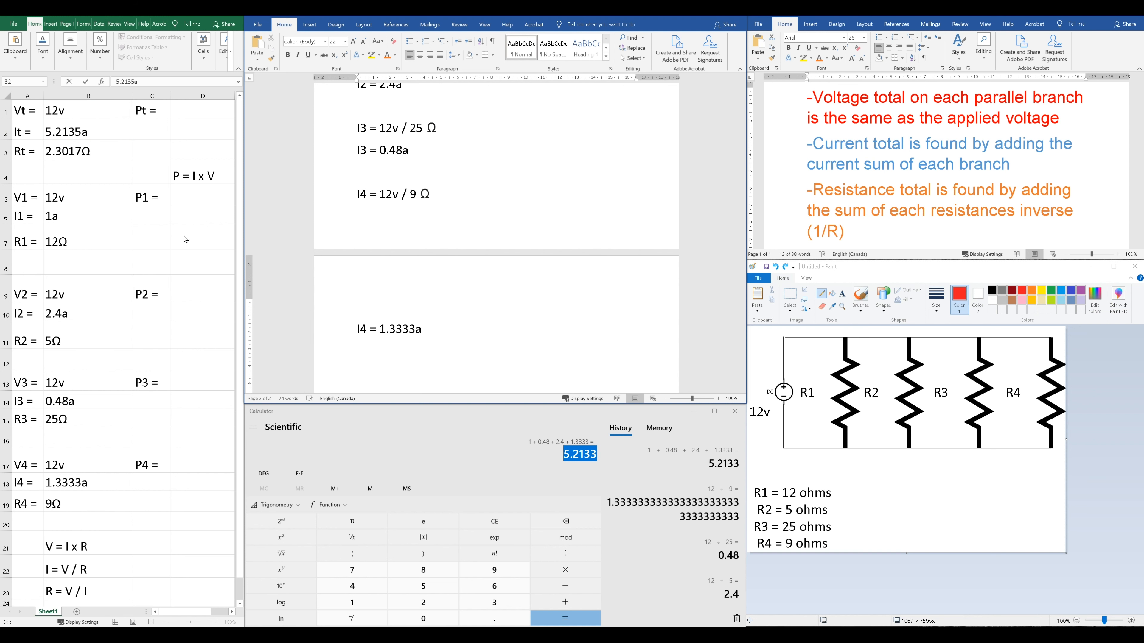
Step: Write Pt = 5.2135a x 12v in Word and fill branch powers 12w, 28.8w, 5.76w, 15.9996w and Pt 62.562w
left_click(202, 172)
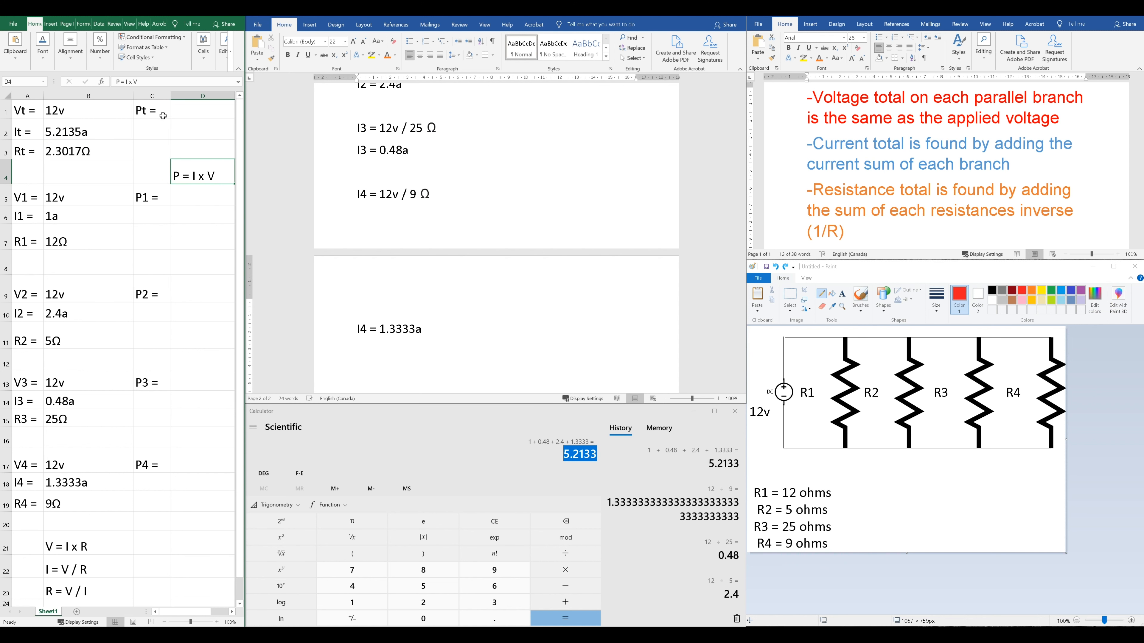
mouse_move(626, 450)
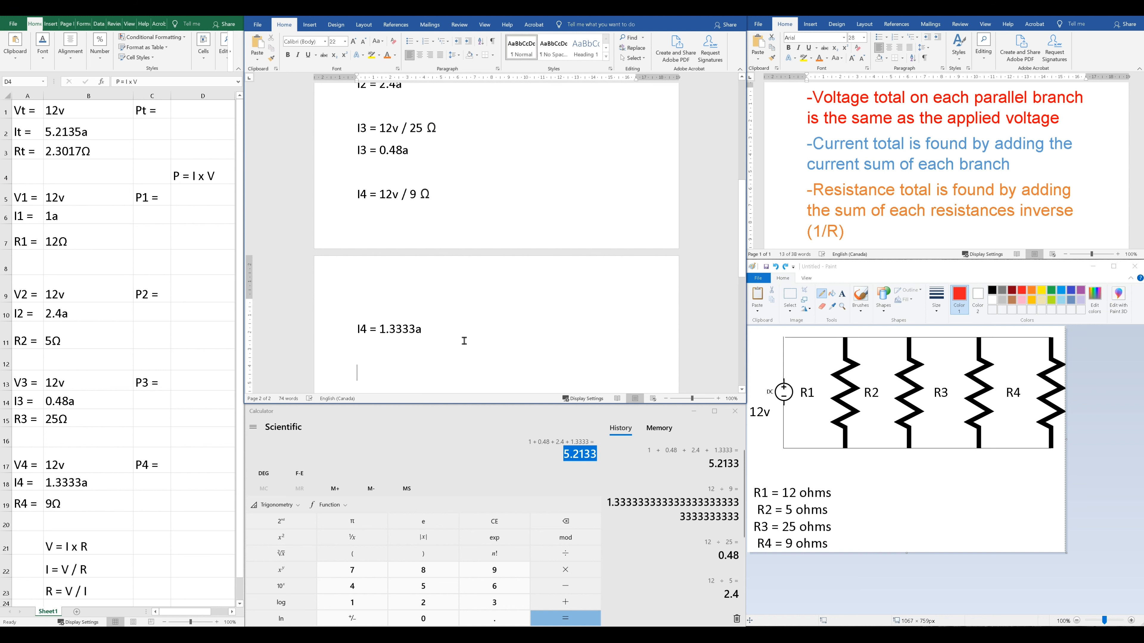
scroll("down", 3)
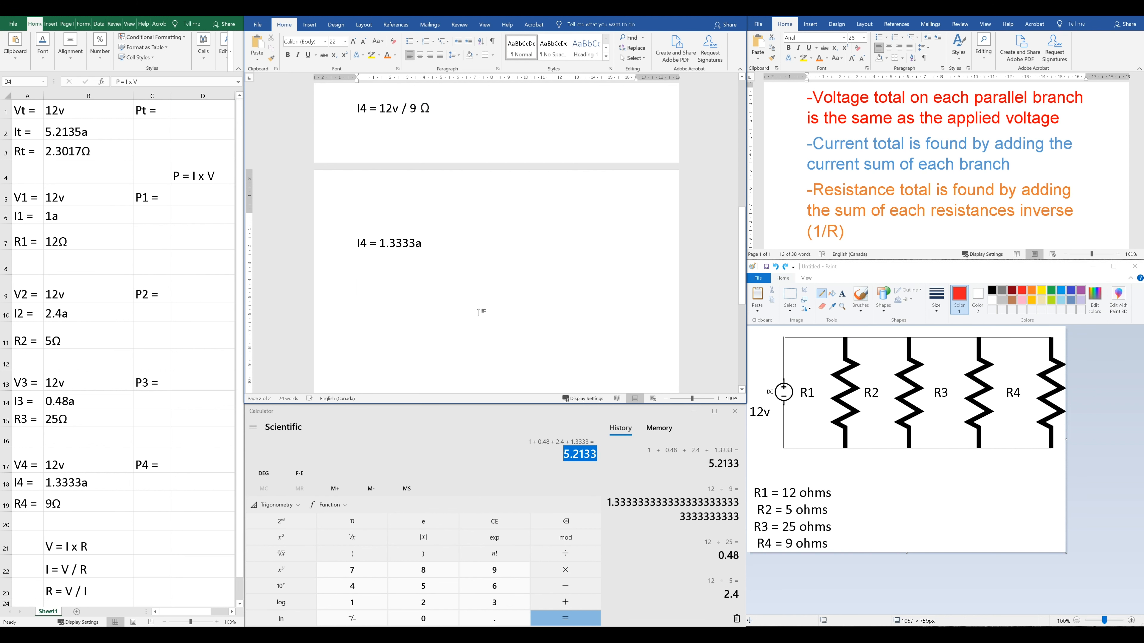
type("Pt = 5.2135a x 12v")
left_click(204, 465)
type("15.9996w")
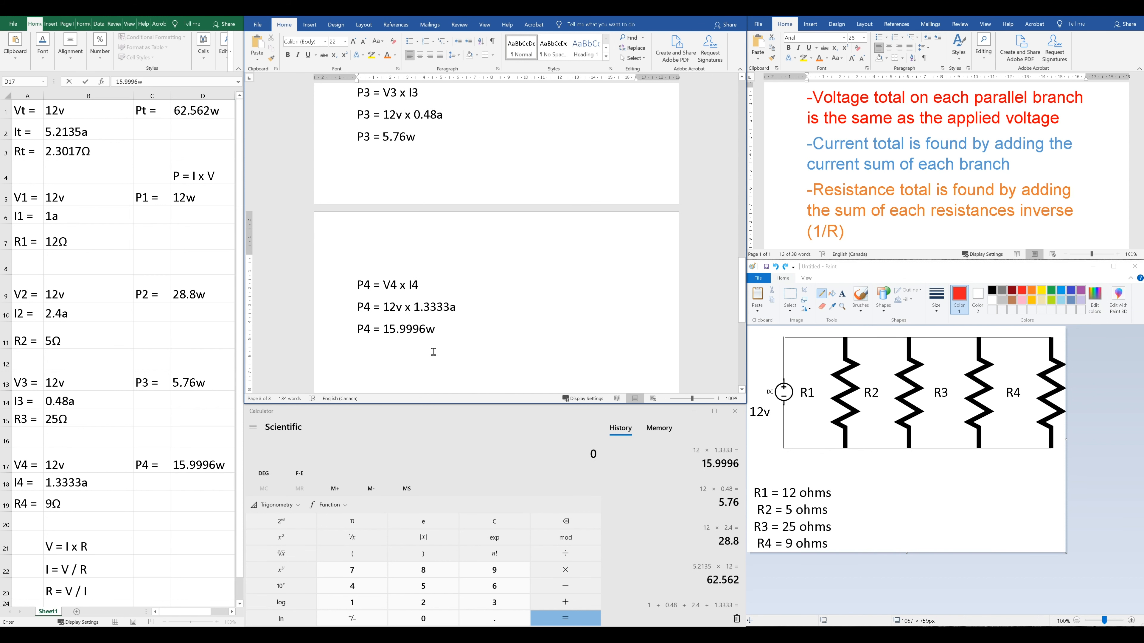
mouse_move(202, 412)
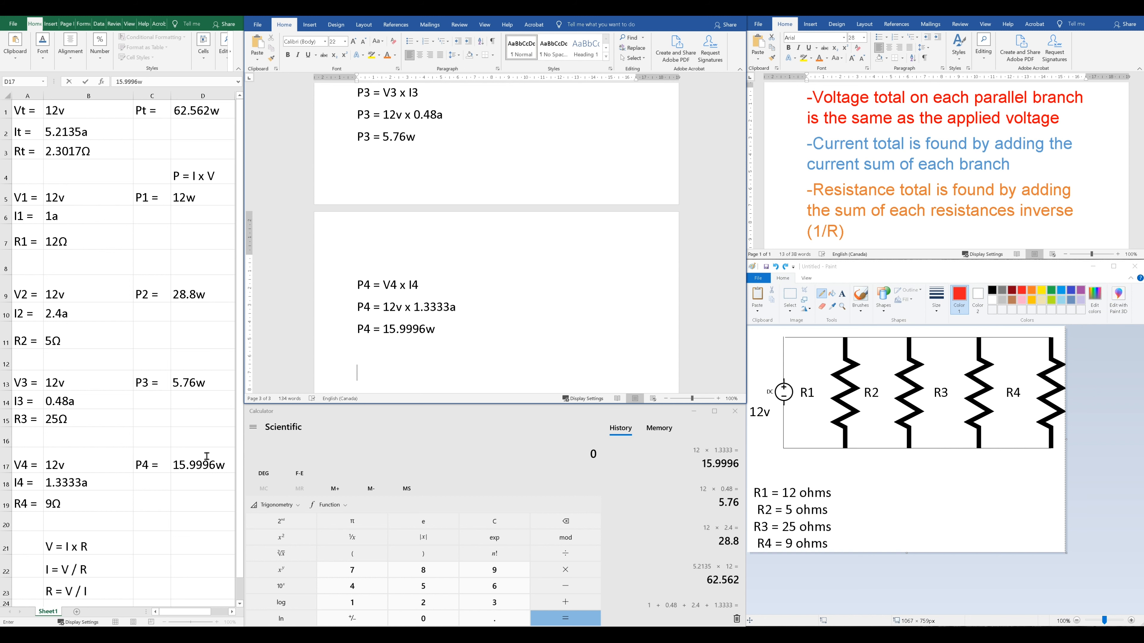
mouse_move(207, 321)
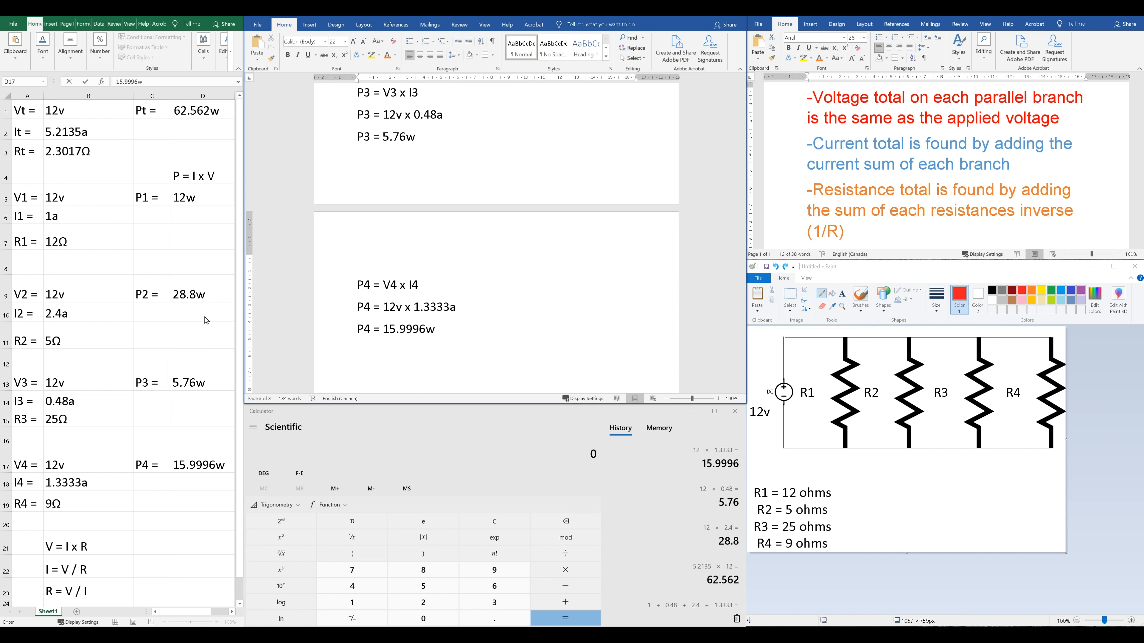
mouse_move(139, 456)
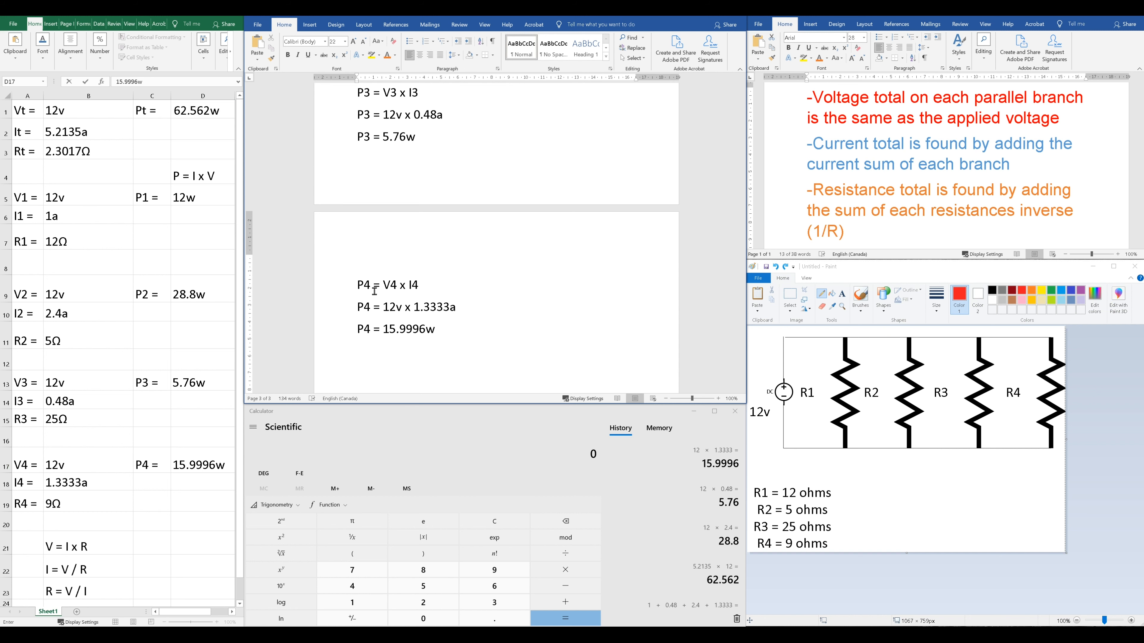
double_click(400, 286)
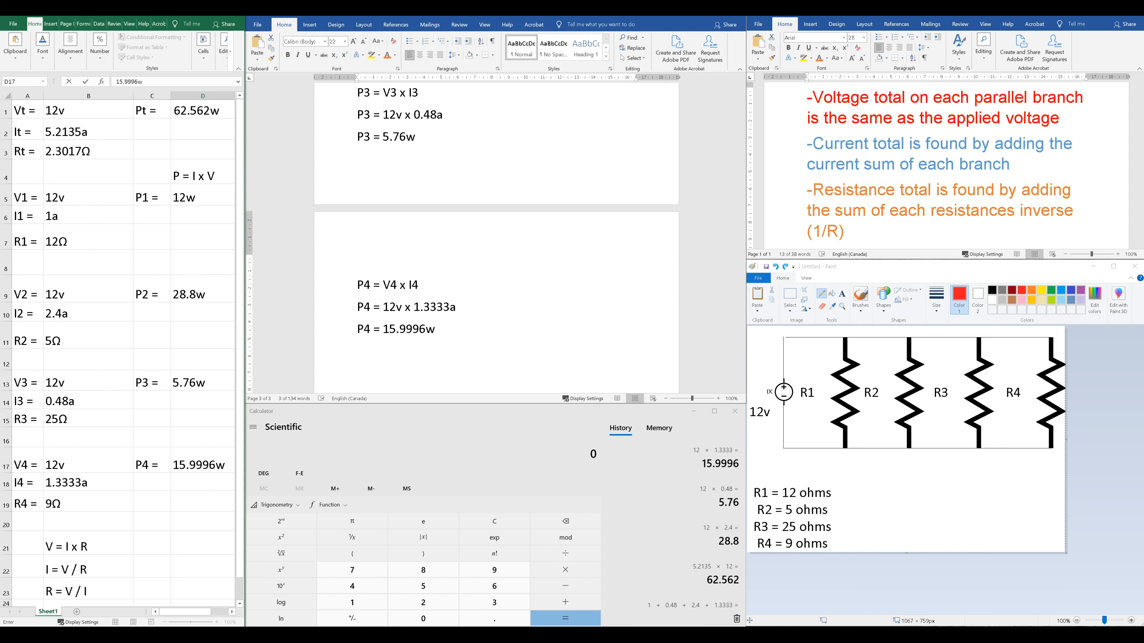
Step: Add the check 12w + 28.8w + 5.76w + 15.9996w = 62.5596w with 0.01 difference against Pt in D1
left_click(202, 108)
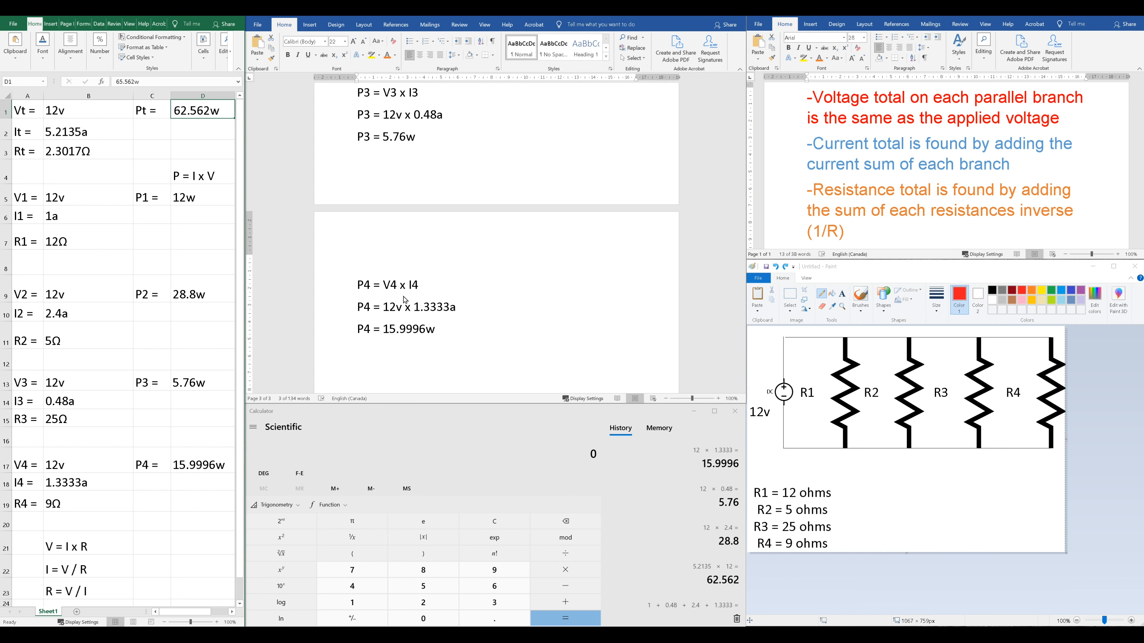
double_click(397, 307)
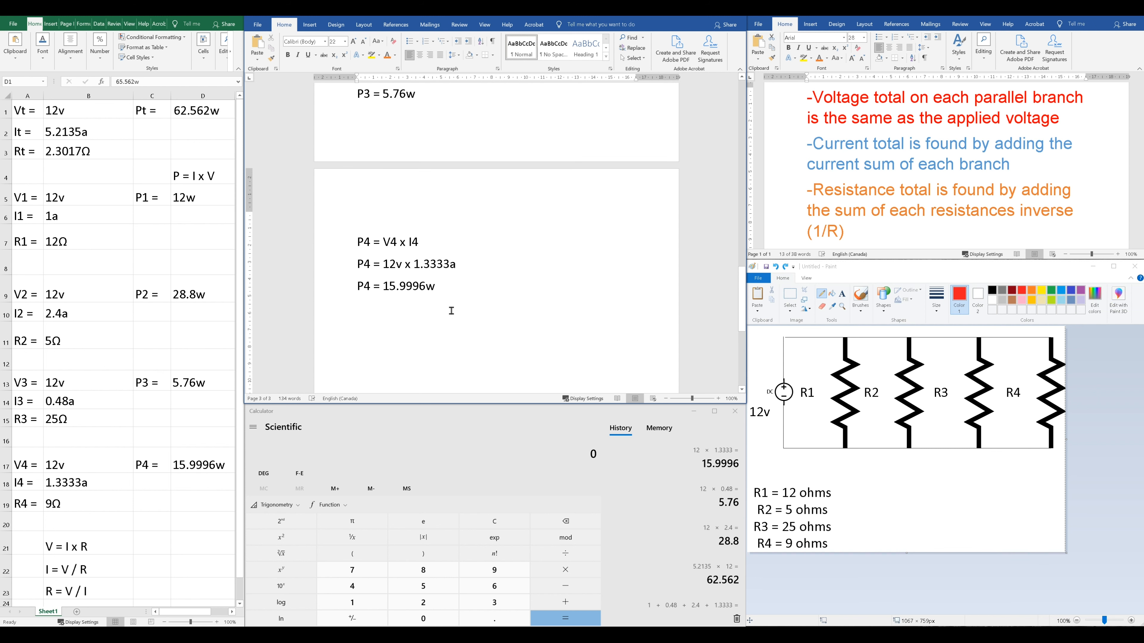
mouse_move(199, 131)
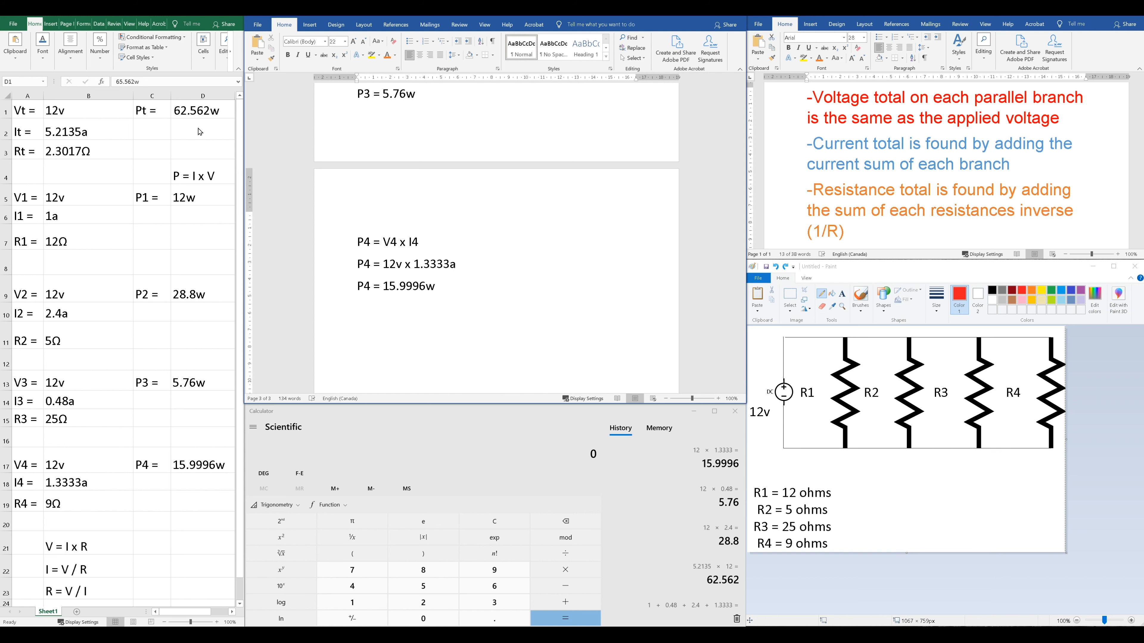
mouse_move(198, 129)
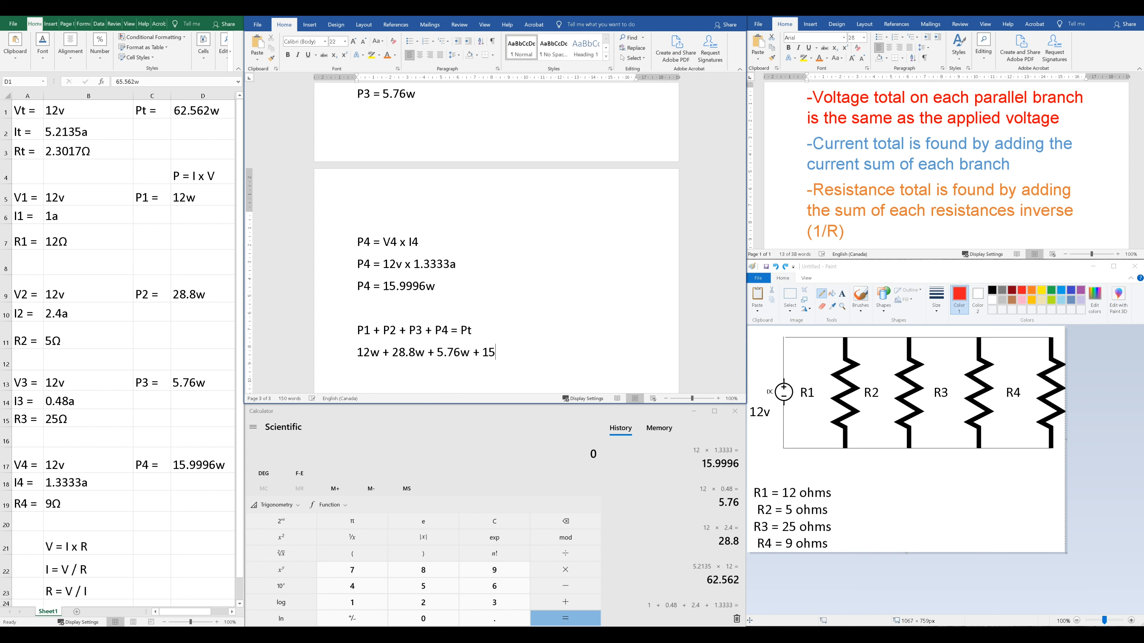
left_click(565, 618)
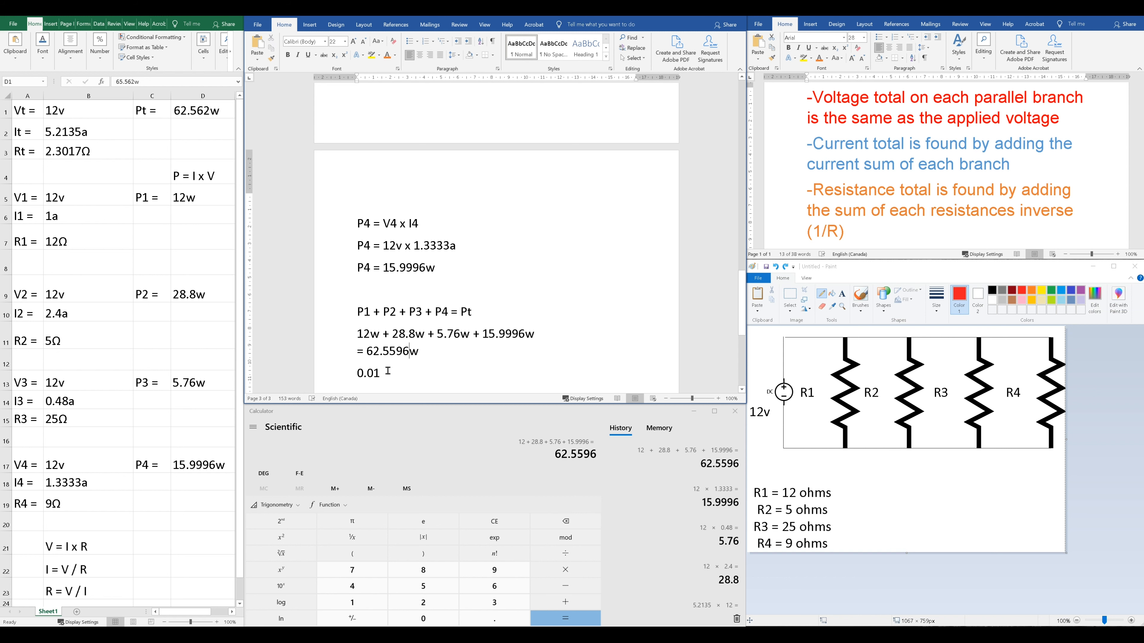
double_click(366, 374)
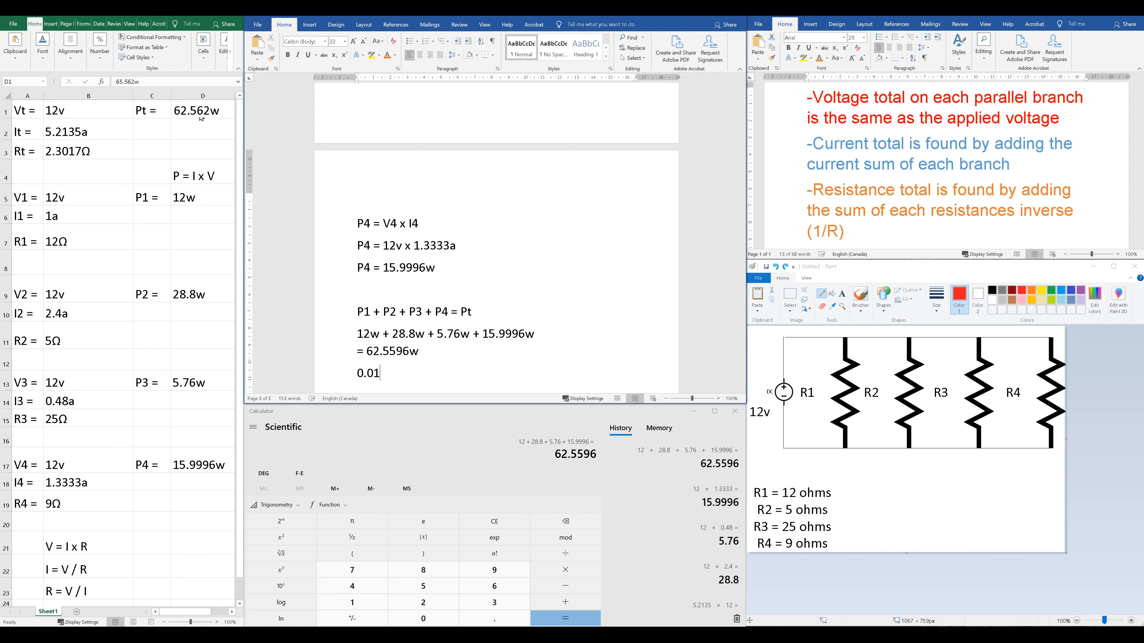
left_click(202, 110)
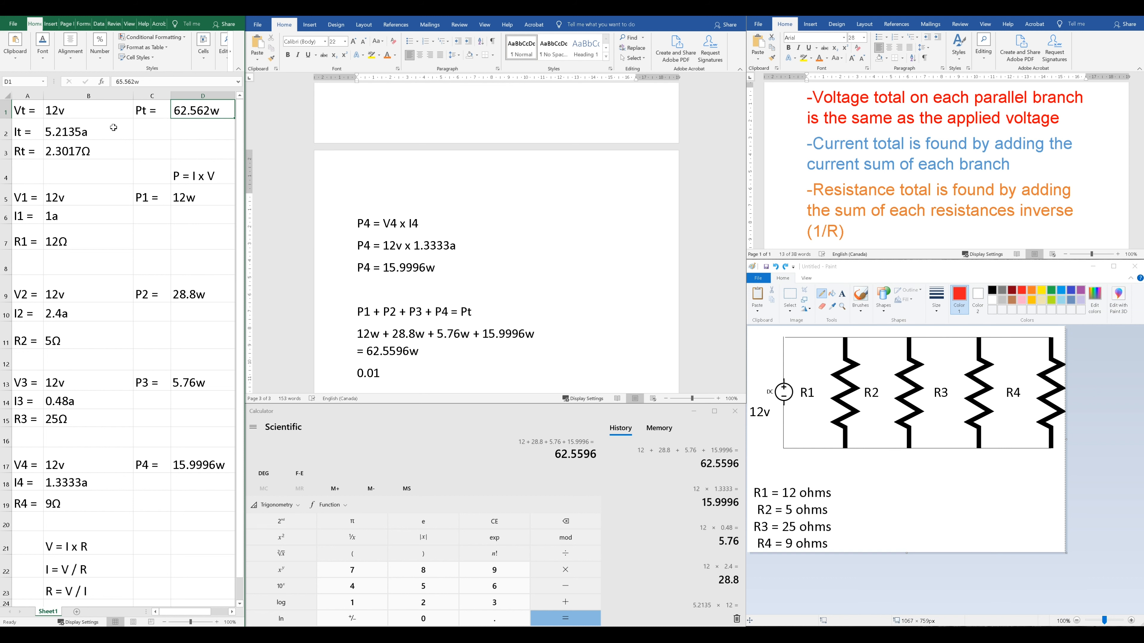
mouse_move(72, 188)
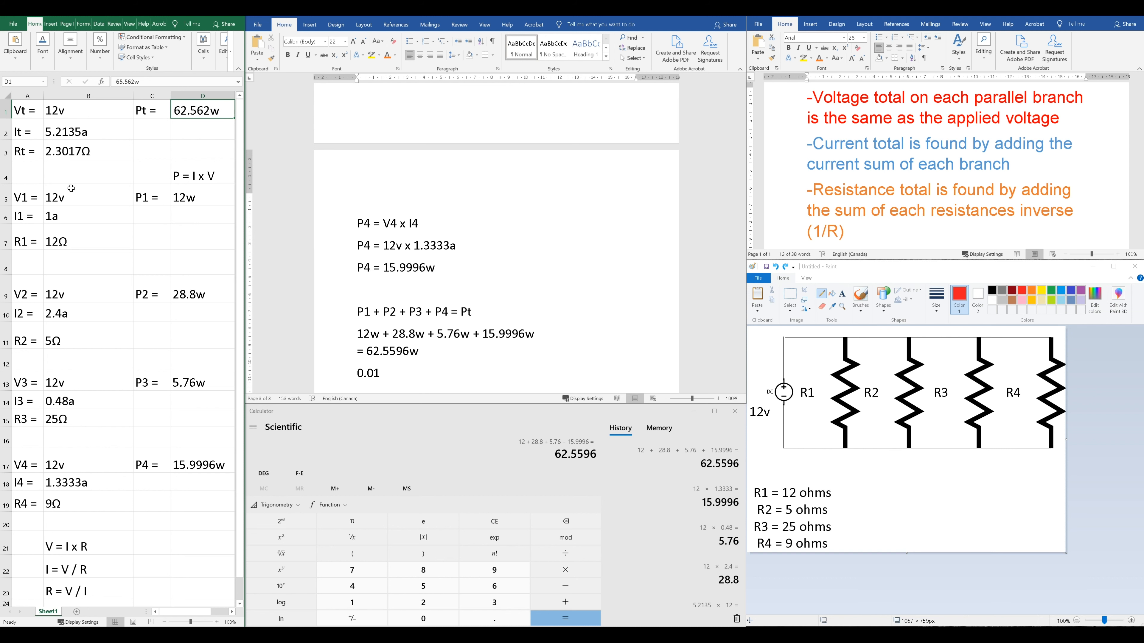
mouse_move(199, 334)
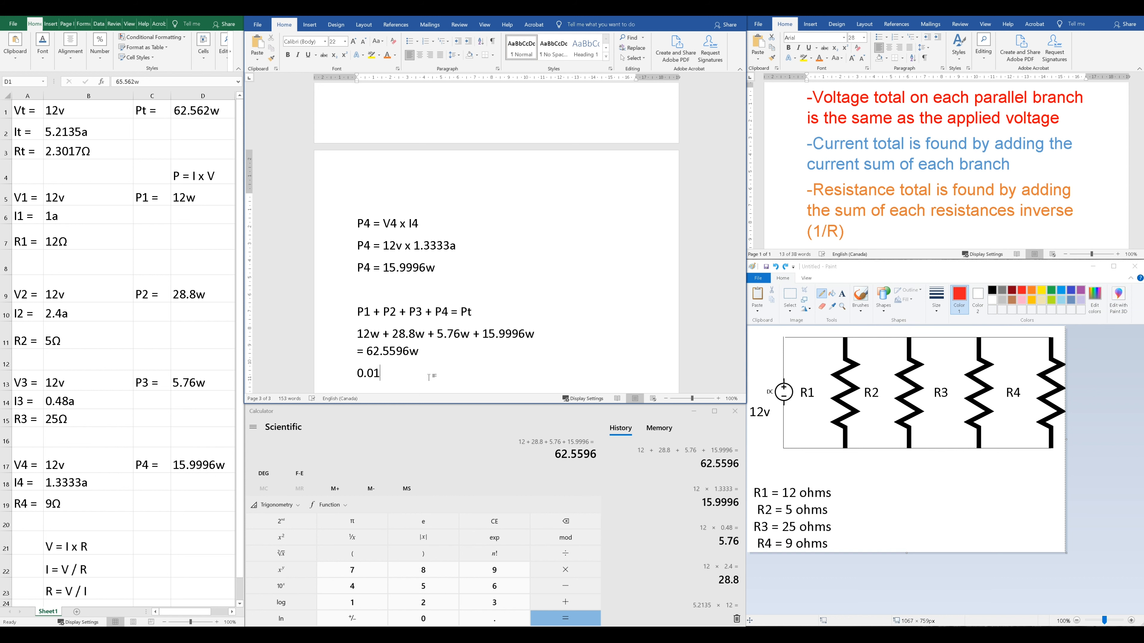
mouse_move(539, 352)
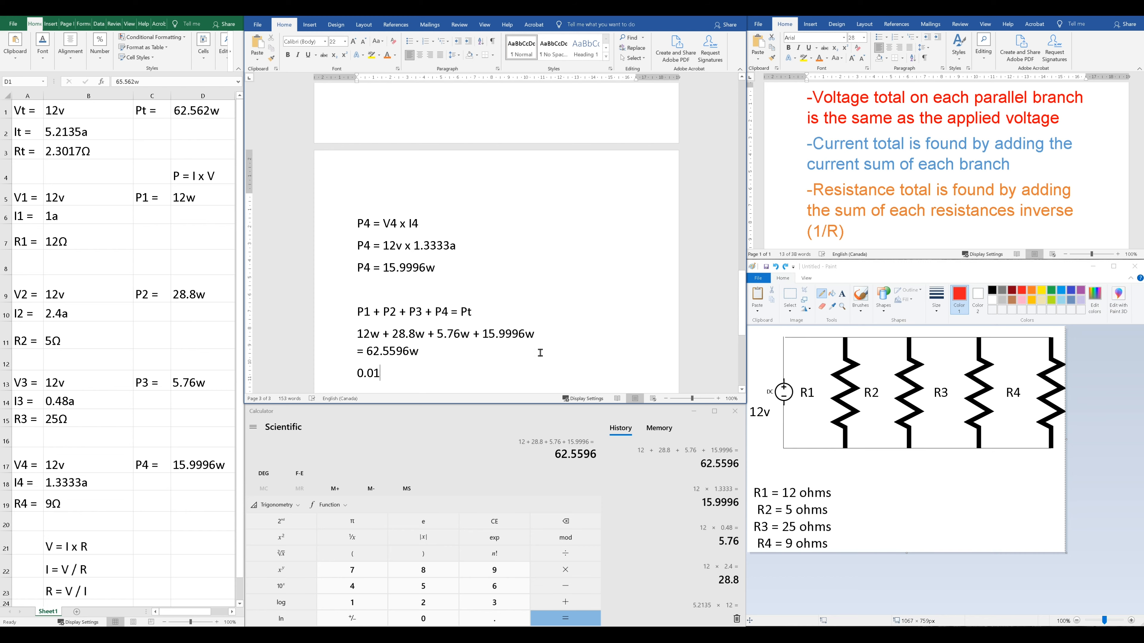